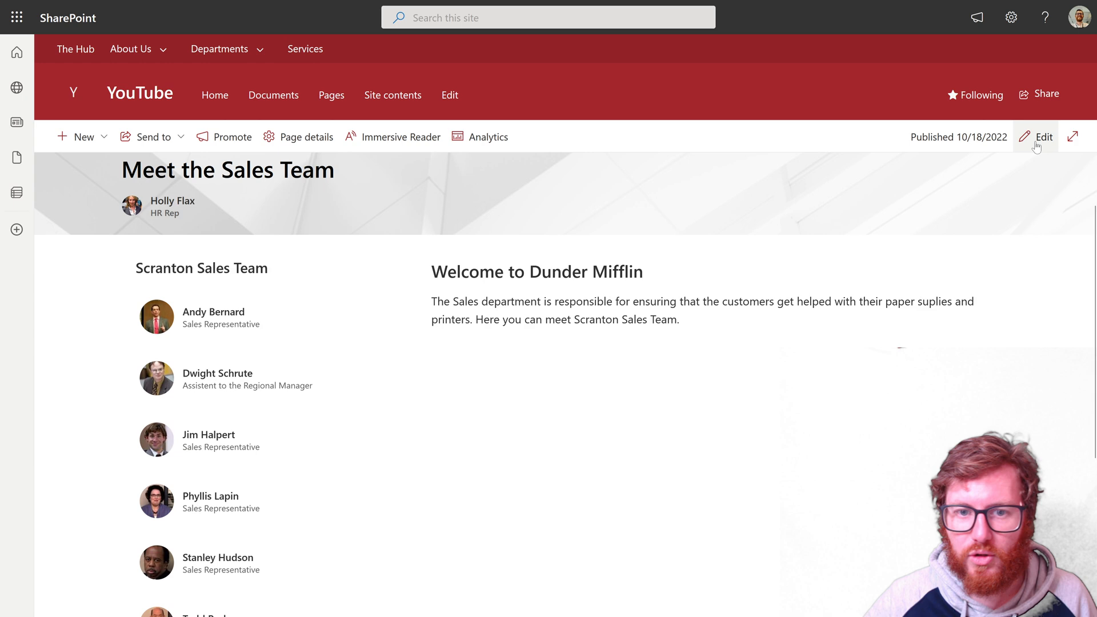
Edit the Meet the Sales Team page and republish it.
{"action": "left_click", "coordinate": [1044, 136]}
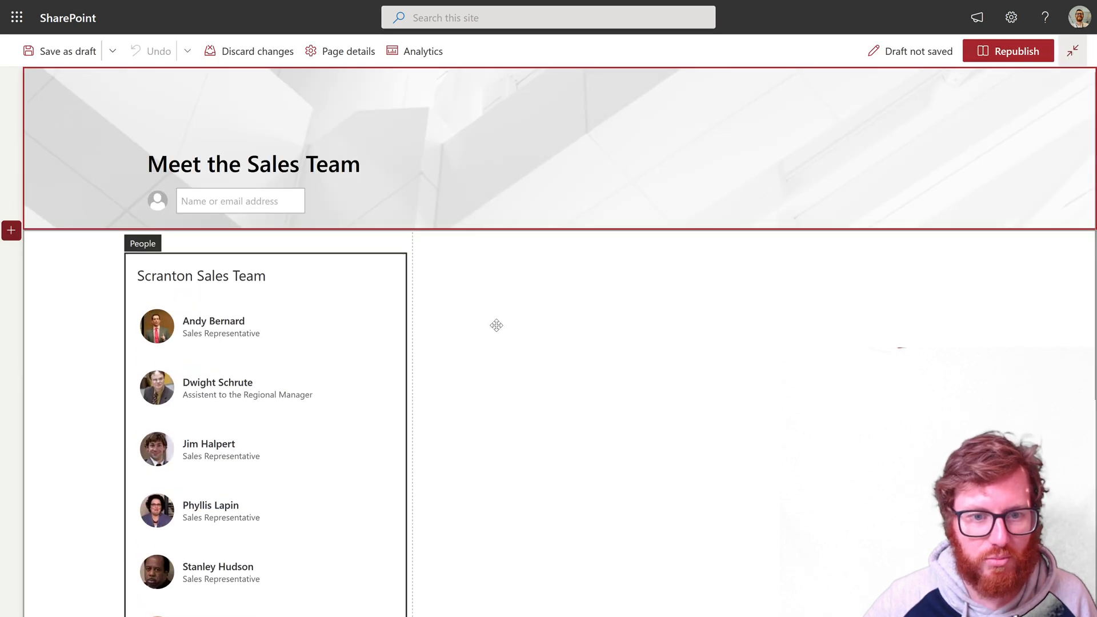
{"action": "scroll", "scroll_direction": "down", "scroll_amount": 3}
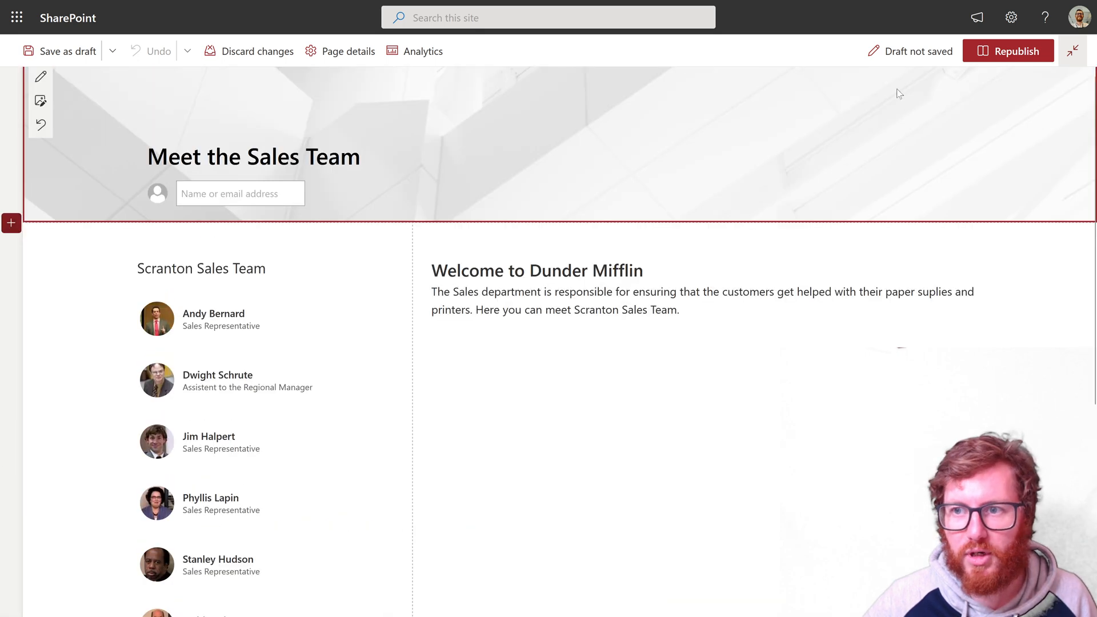
{"action": "left_click", "coordinate": [1008, 50]}
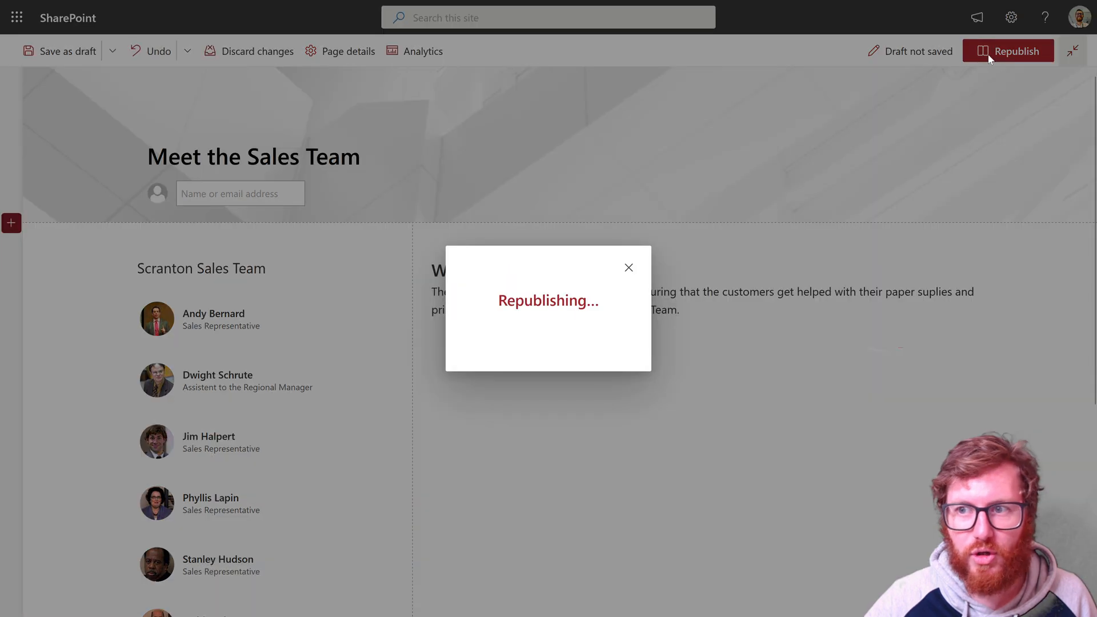
{"action": "left_click", "coordinate": [1012, 51]}
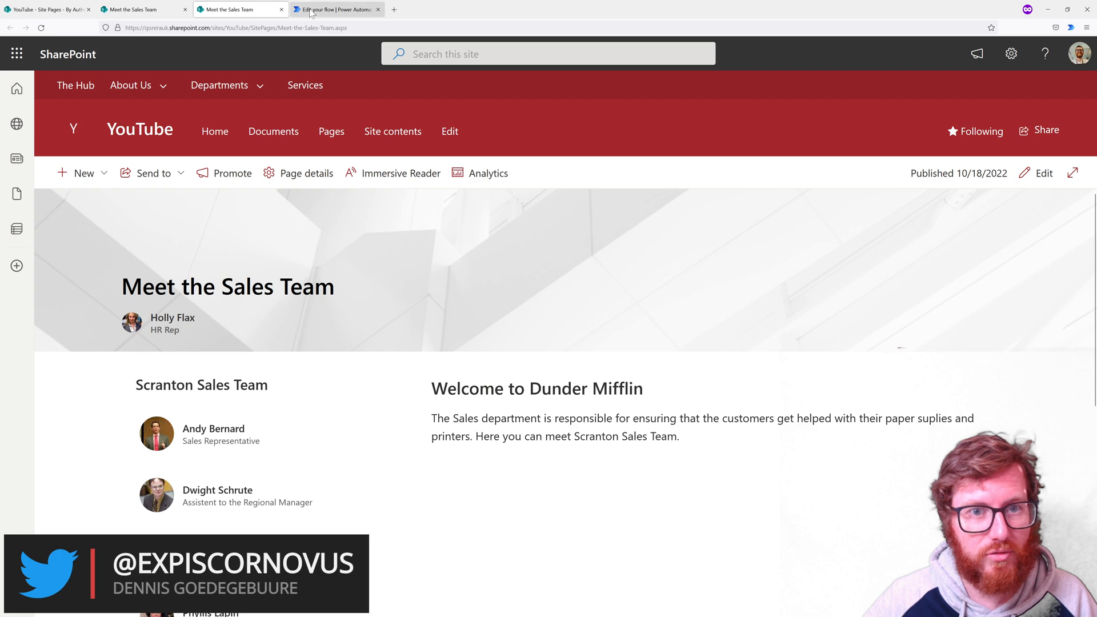
Switch to the Power Automate tab showing the 'Add people profiles to People web part' flow.
{"action": "left_click", "coordinate": [337, 10]}
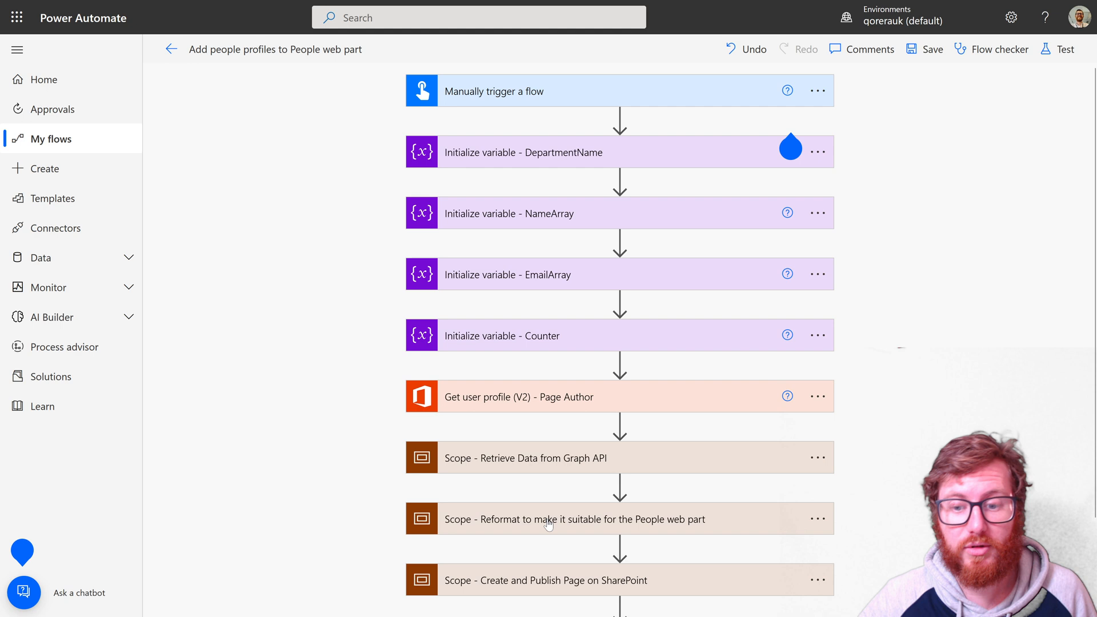
{"action": "mouse_move", "coordinate": [555, 531]}
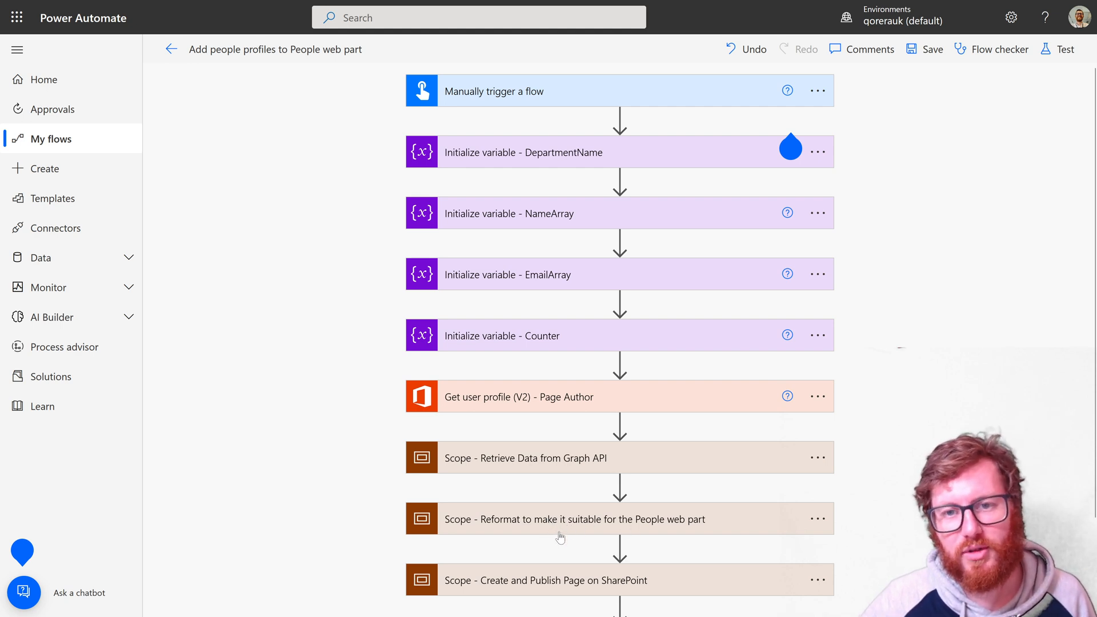
{"action": "mouse_move", "coordinate": [557, 588]}
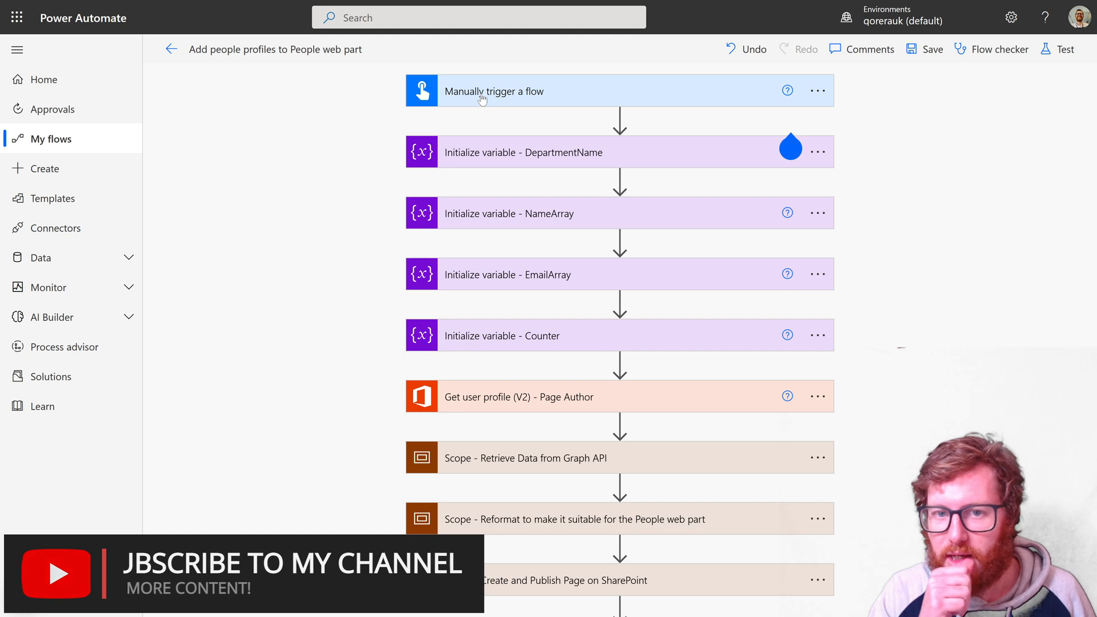
{"action": "mouse_move", "coordinate": [521, 155]}
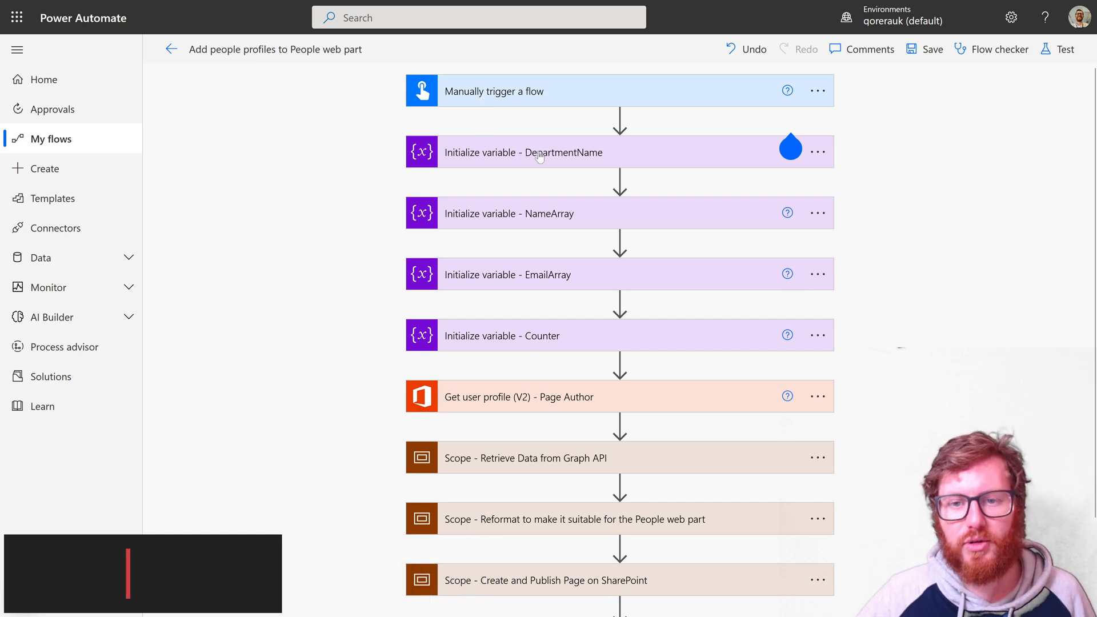
{"action": "left_click", "coordinate": [525, 152]}
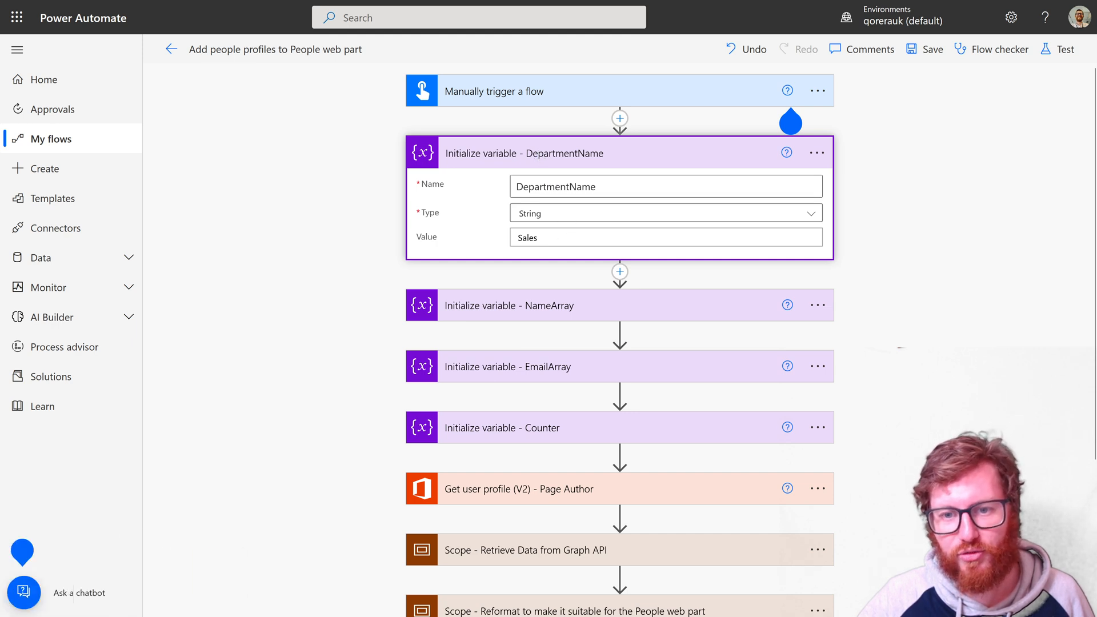
{"action": "mouse_move", "coordinate": [532, 153]}
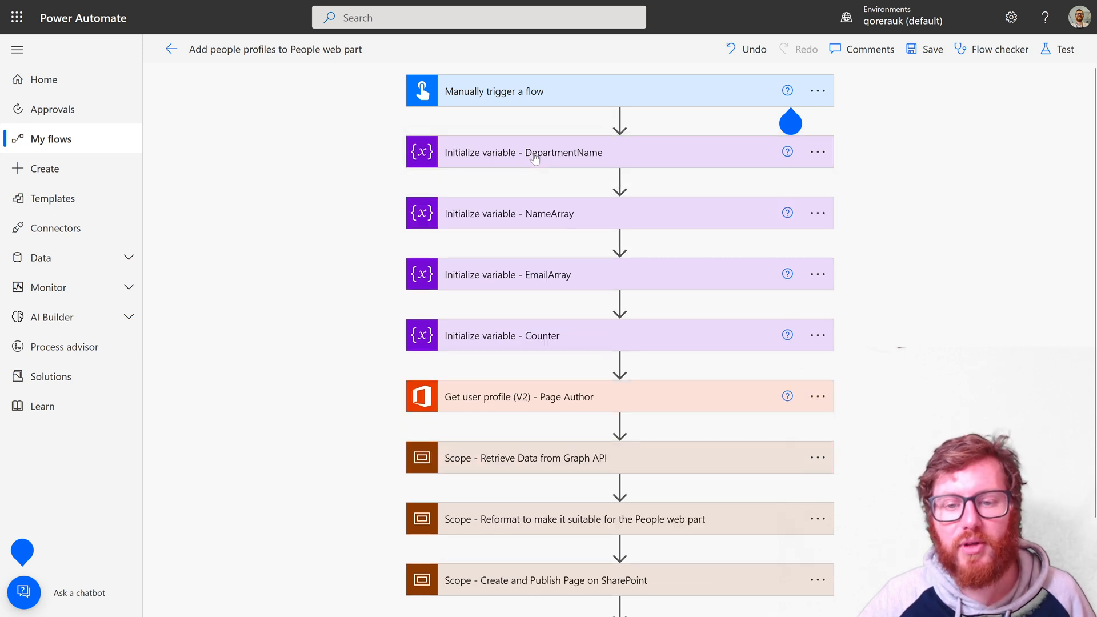
{"action": "mouse_move", "coordinate": [521, 223]}
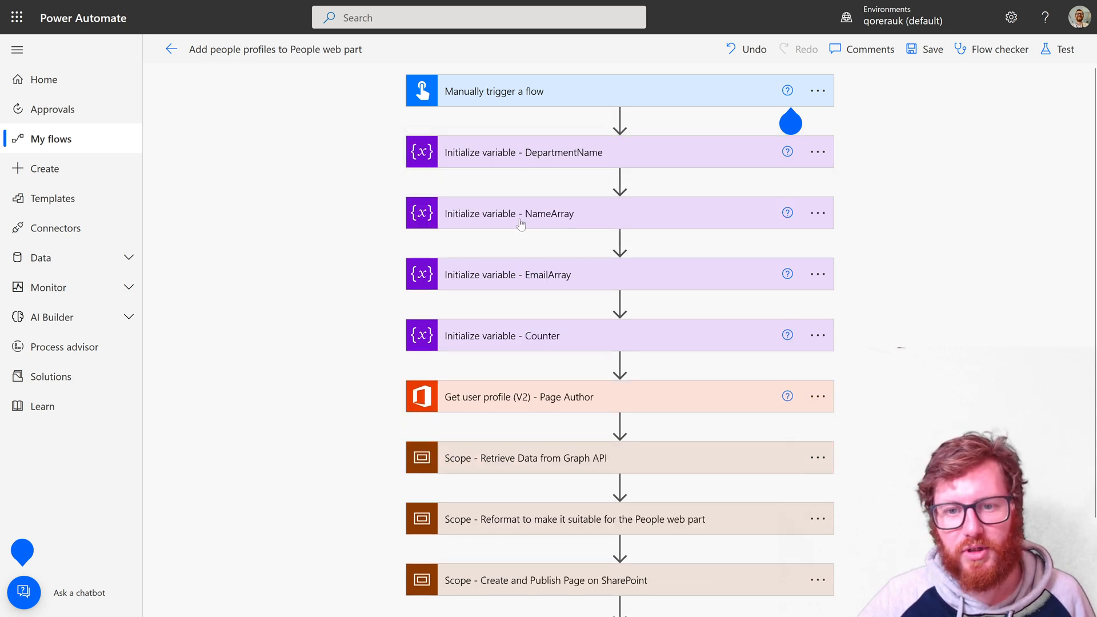
{"action": "left_click", "coordinate": [509, 213]}
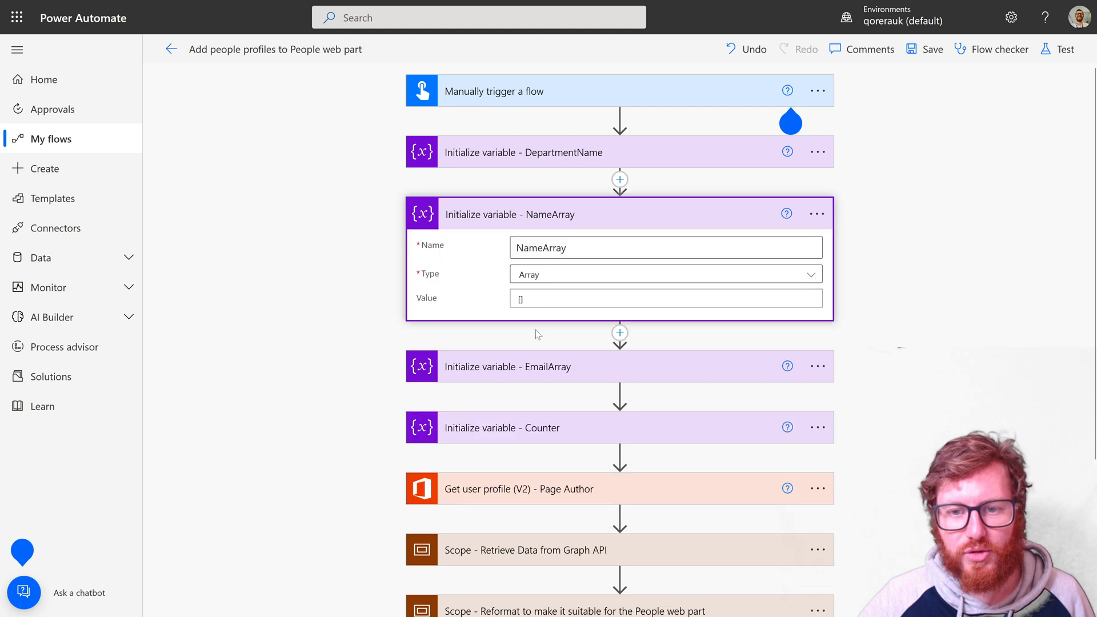
{"action": "left_click", "coordinate": [619, 365]}
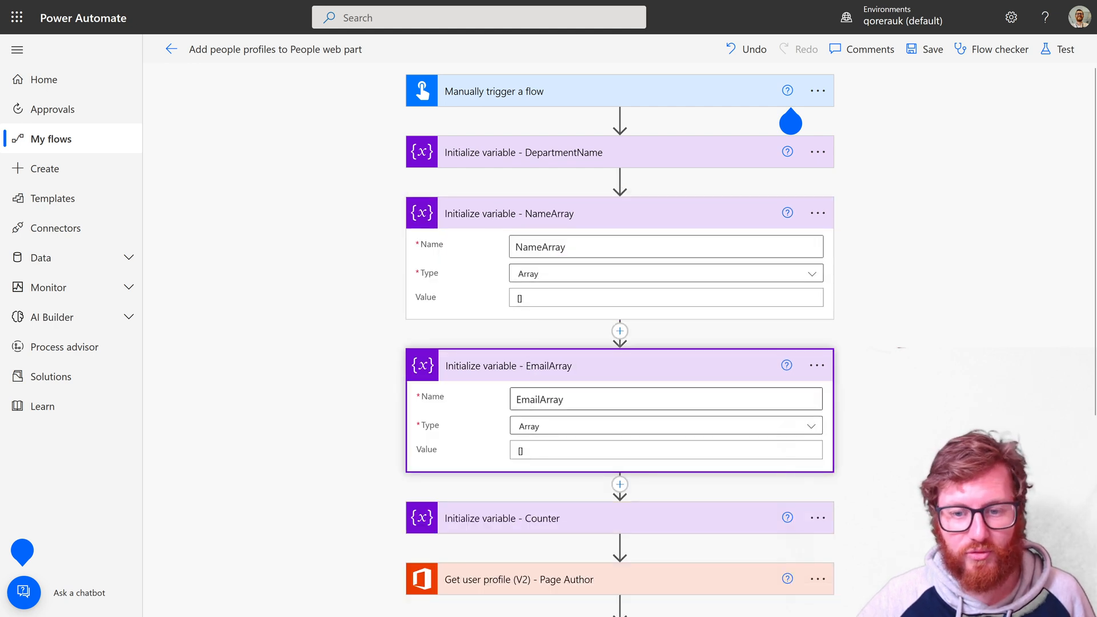
{"action": "left_click", "coordinate": [664, 449]}
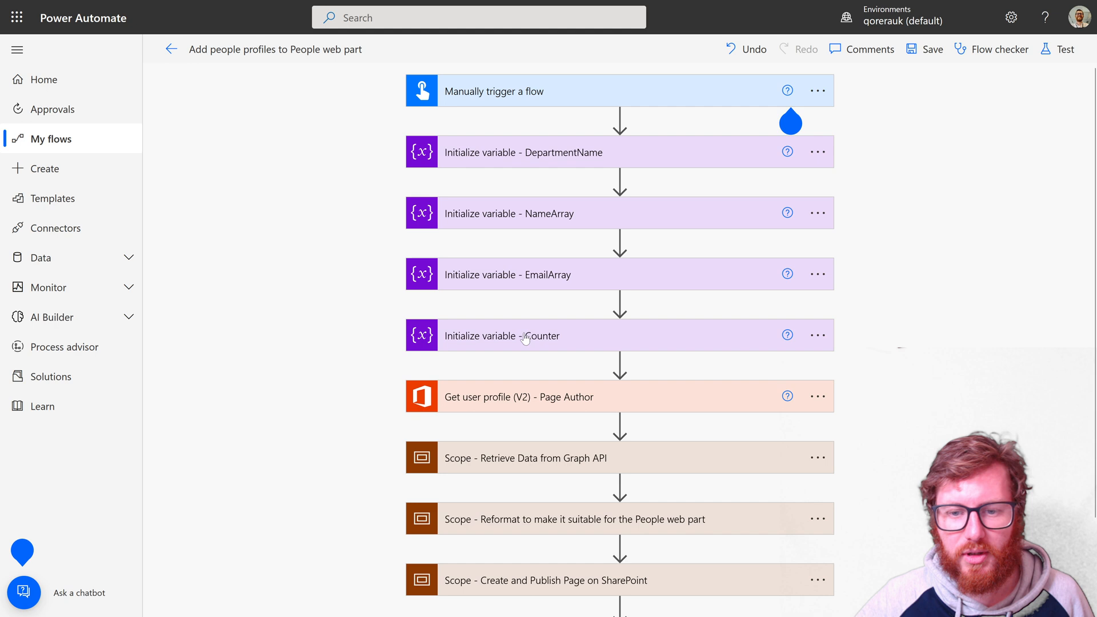
{"action": "left_click", "coordinate": [501, 336]}
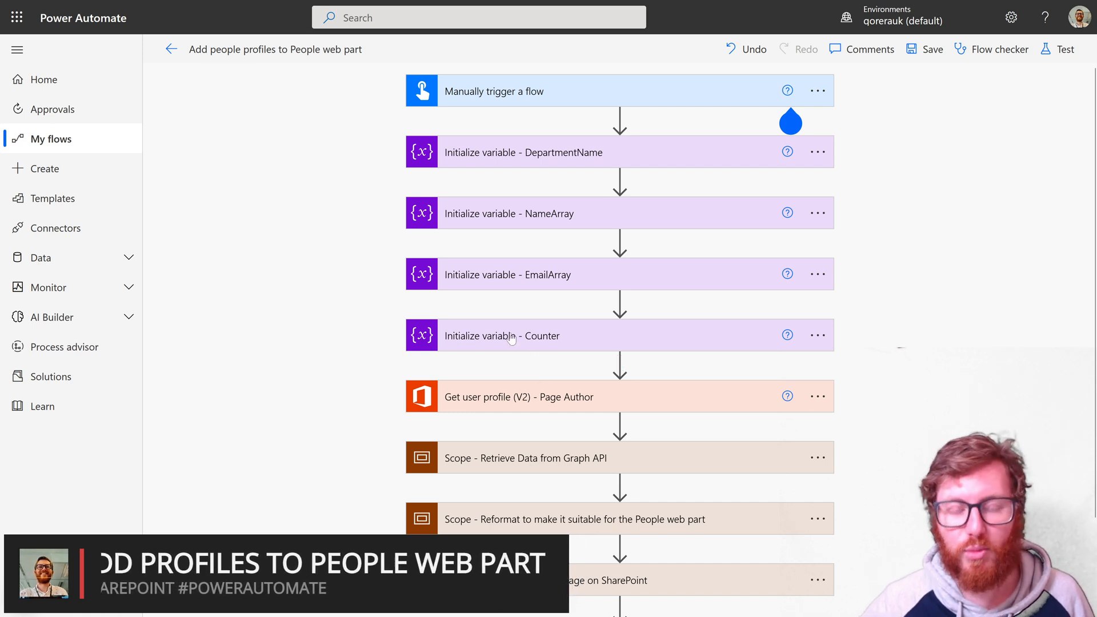
{"action": "mouse_move", "coordinate": [532, 354]}
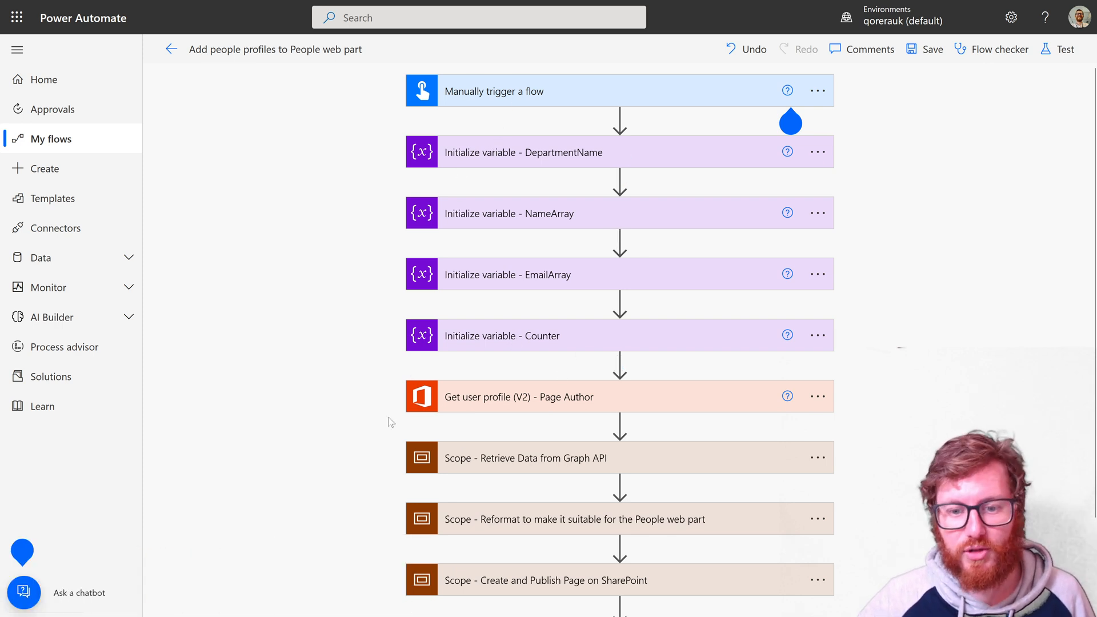
{"action": "mouse_move", "coordinate": [560, 464]}
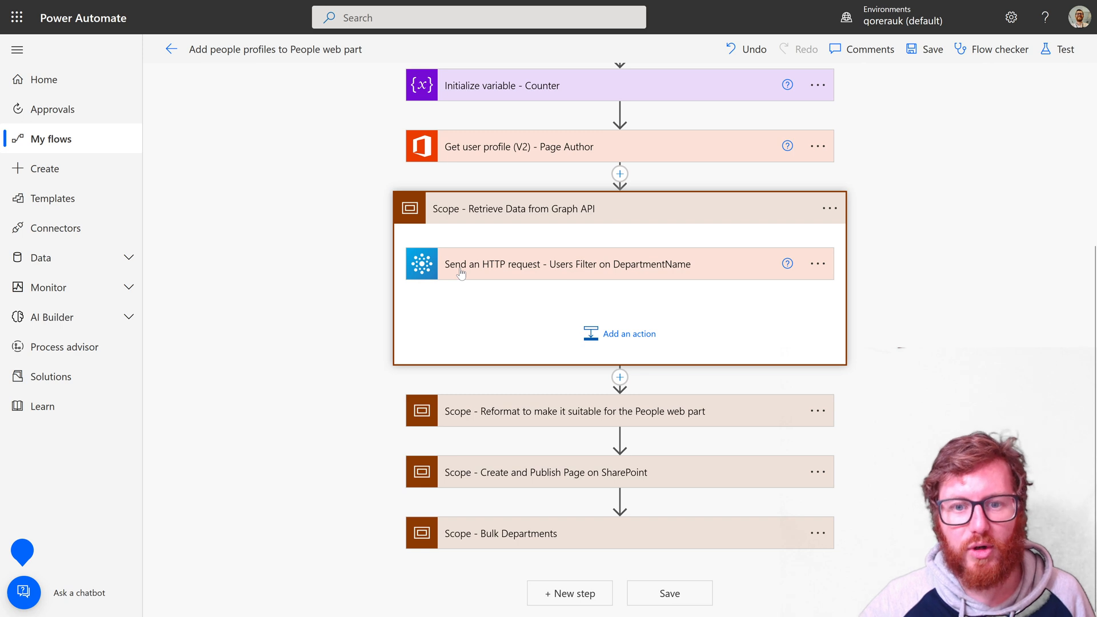
{"action": "mouse_move", "coordinate": [491, 268]}
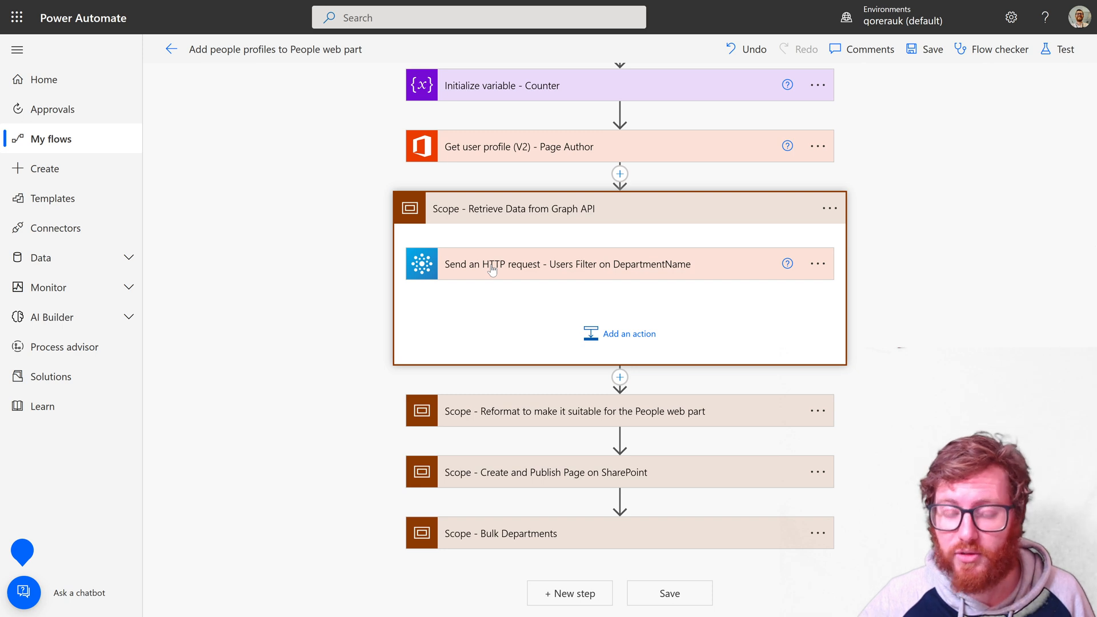
{"action": "left_click", "coordinate": [567, 264]}
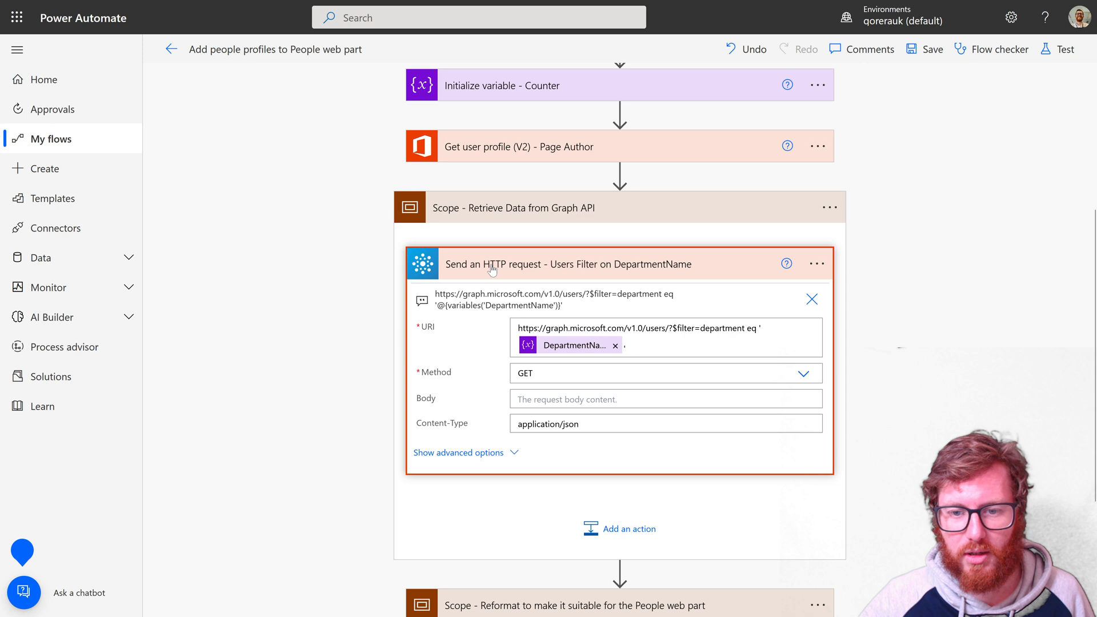
{"action": "mouse_move", "coordinate": [512, 279]}
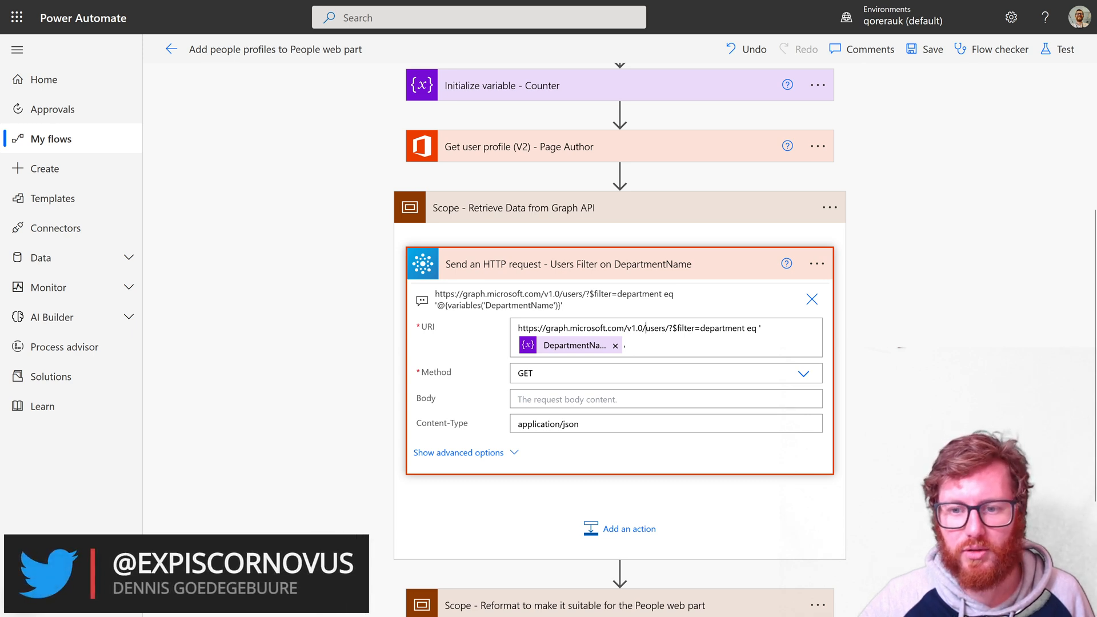
{"action": "left_click", "coordinate": [655, 328]}
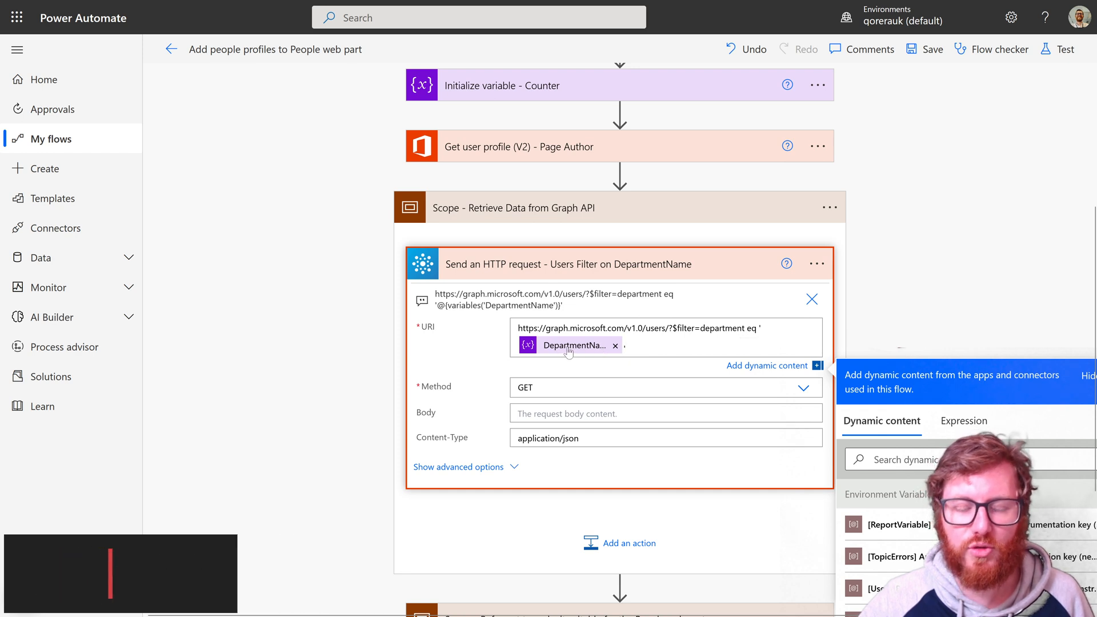
{"action": "mouse_move", "coordinate": [572, 345]}
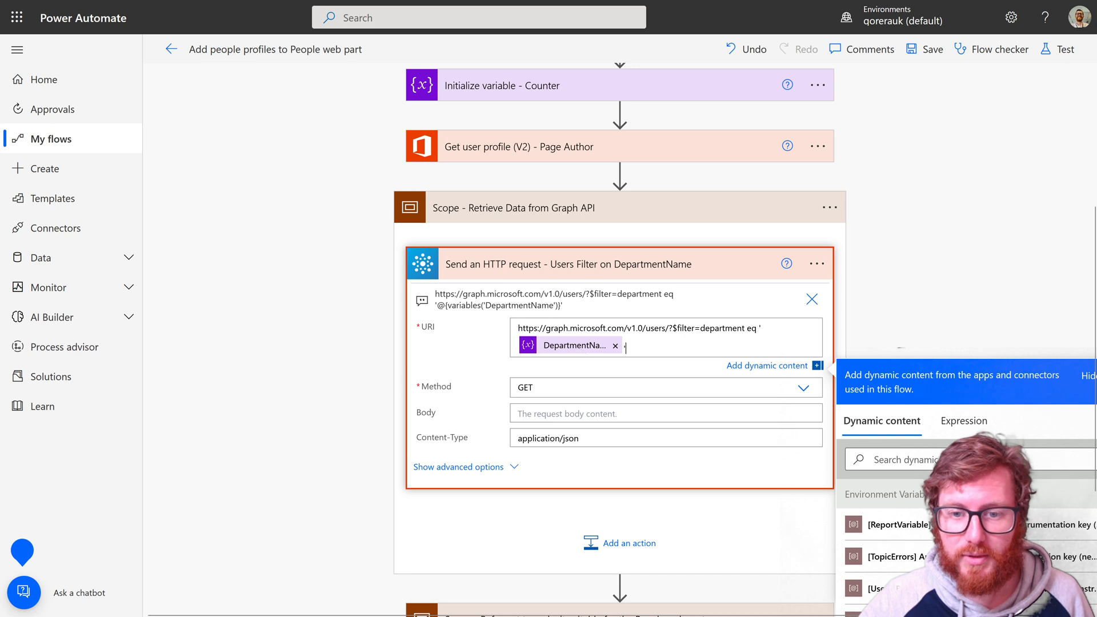
{"action": "mouse_move", "coordinate": [585, 216]}
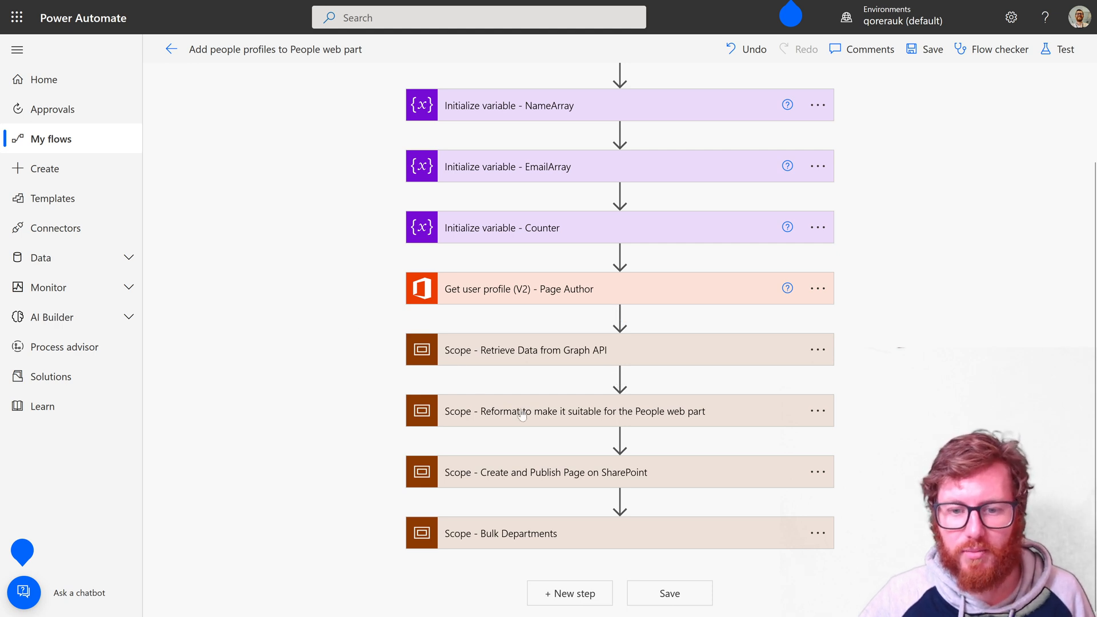
{"action": "mouse_move", "coordinate": [530, 417]}
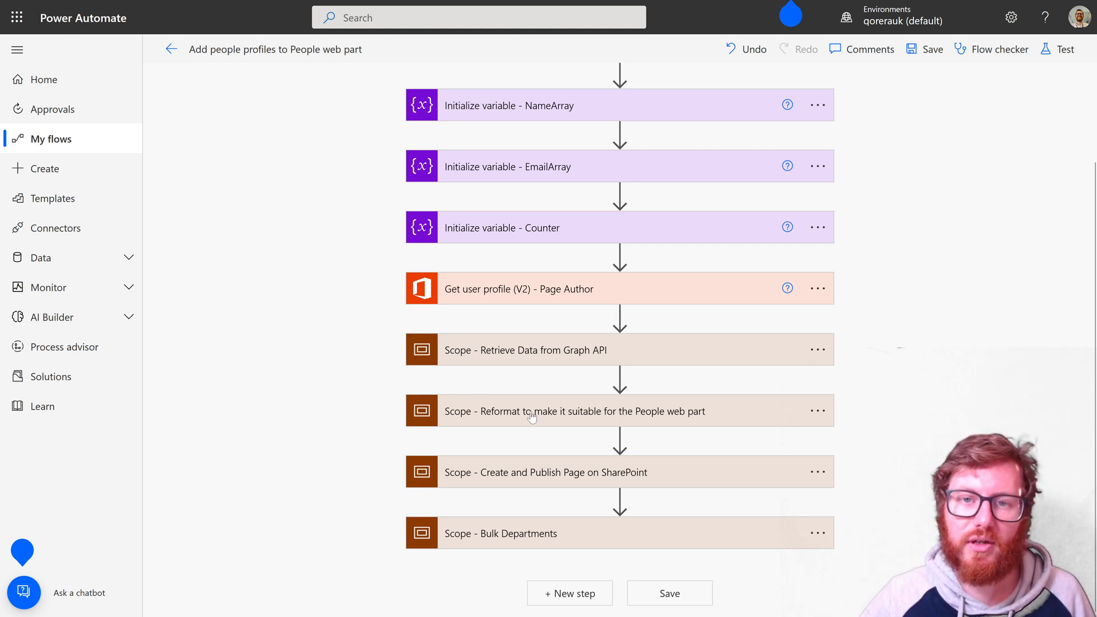
{"action": "mouse_move", "coordinate": [533, 416]}
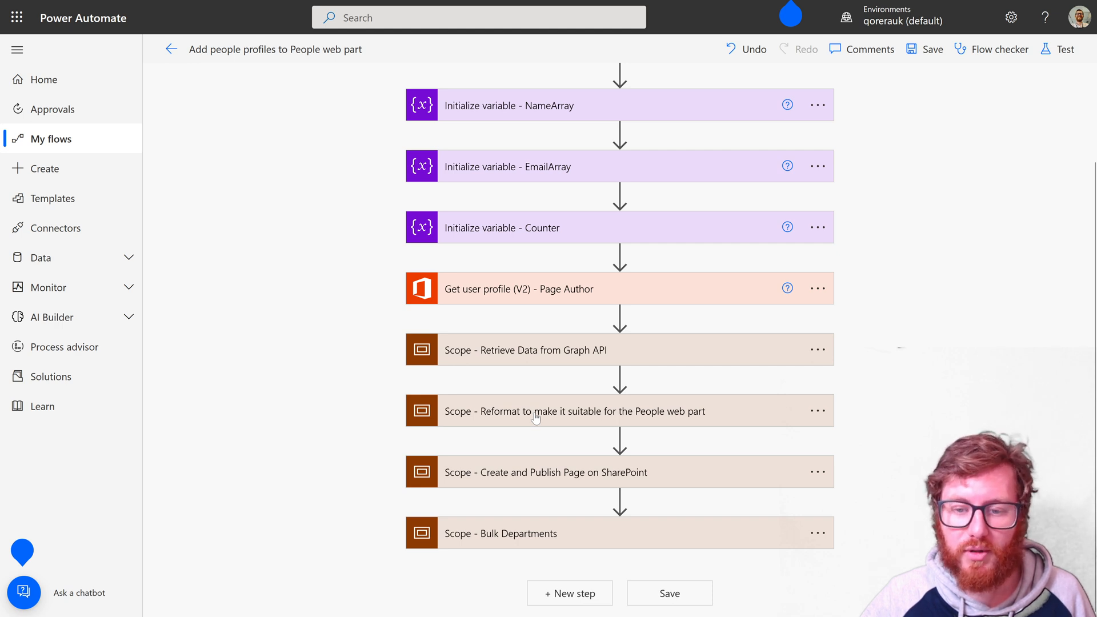
Expand the 'Reformat to make it suitable for the People web part' scope.
{"action": "left_click", "coordinate": [562, 411]}
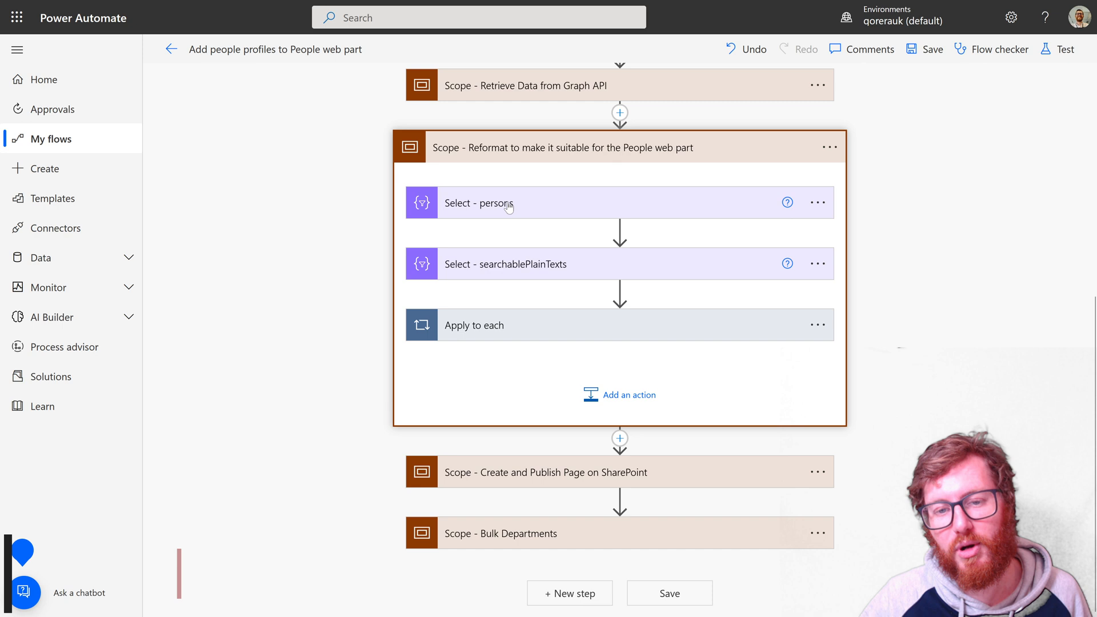
{"action": "mouse_move", "coordinate": [502, 210]}
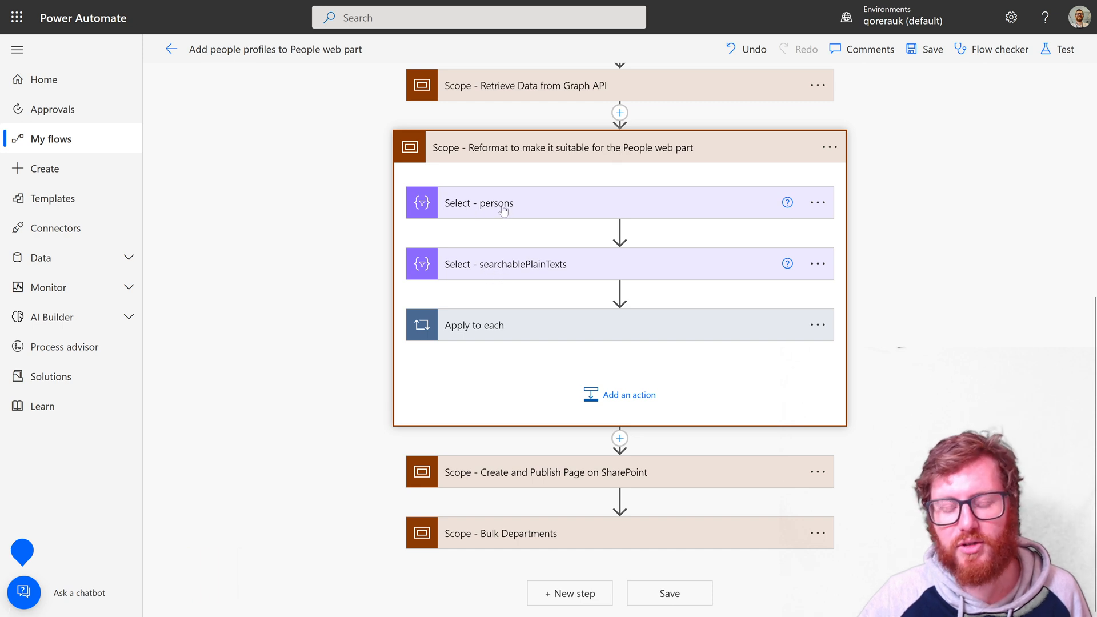
{"action": "left_click", "coordinate": [479, 203]}
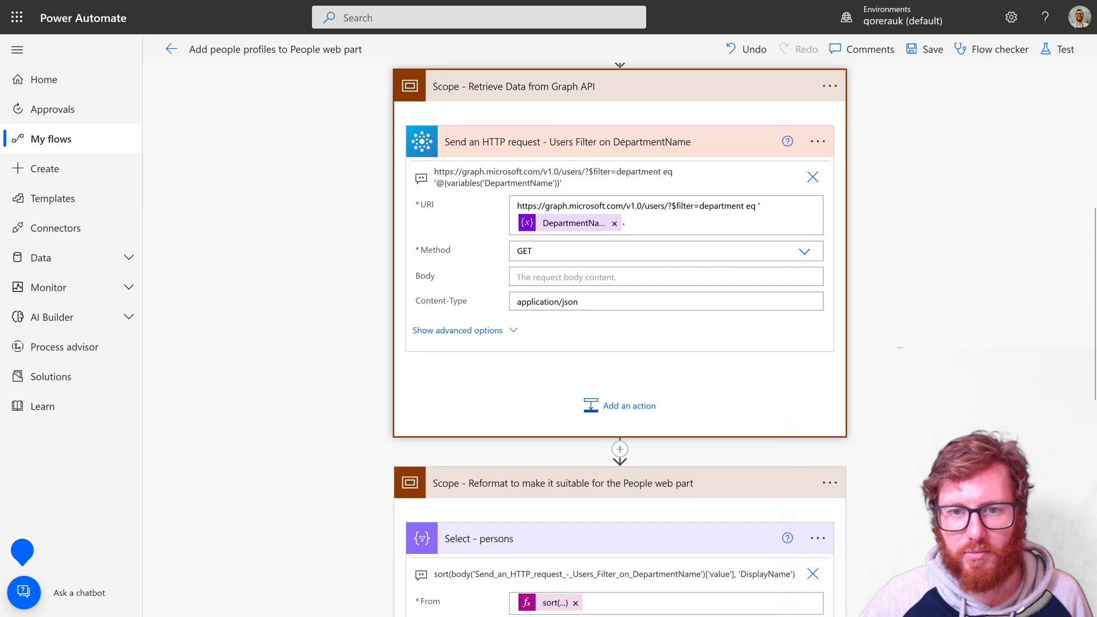
{"action": "mouse_move", "coordinate": [474, 147]}
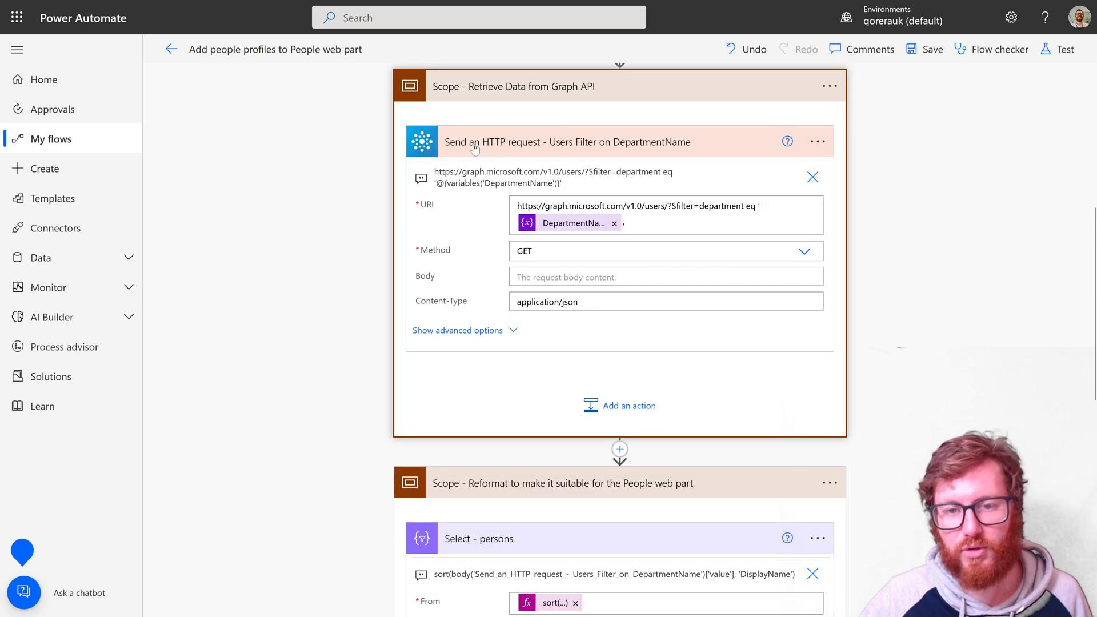
{"action": "mouse_move", "coordinate": [518, 99]}
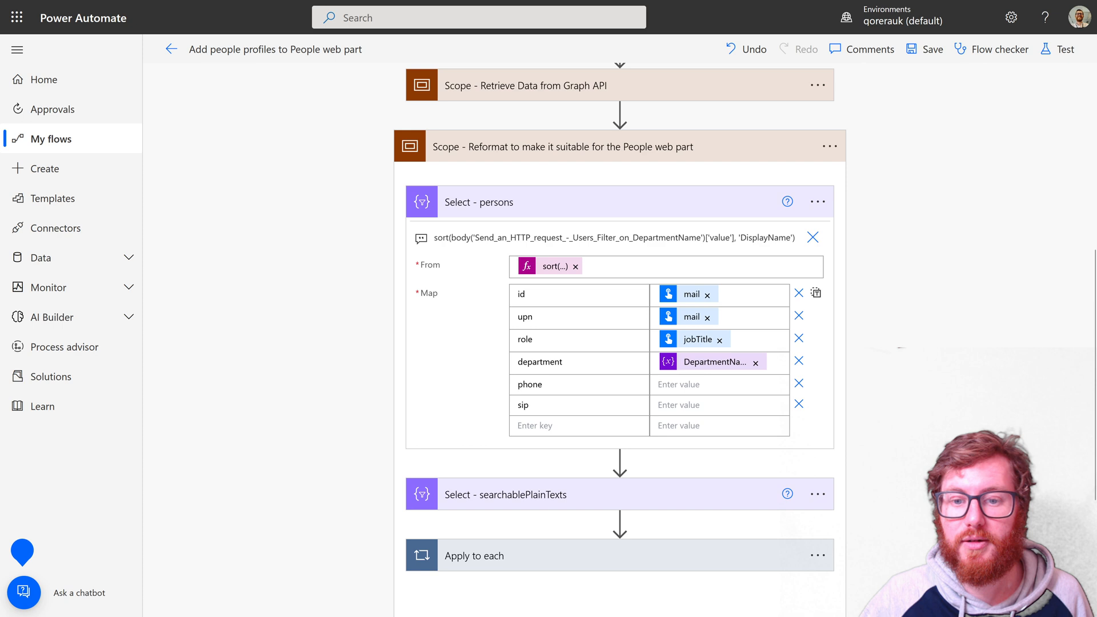
{"action": "mouse_move", "coordinate": [538, 271]}
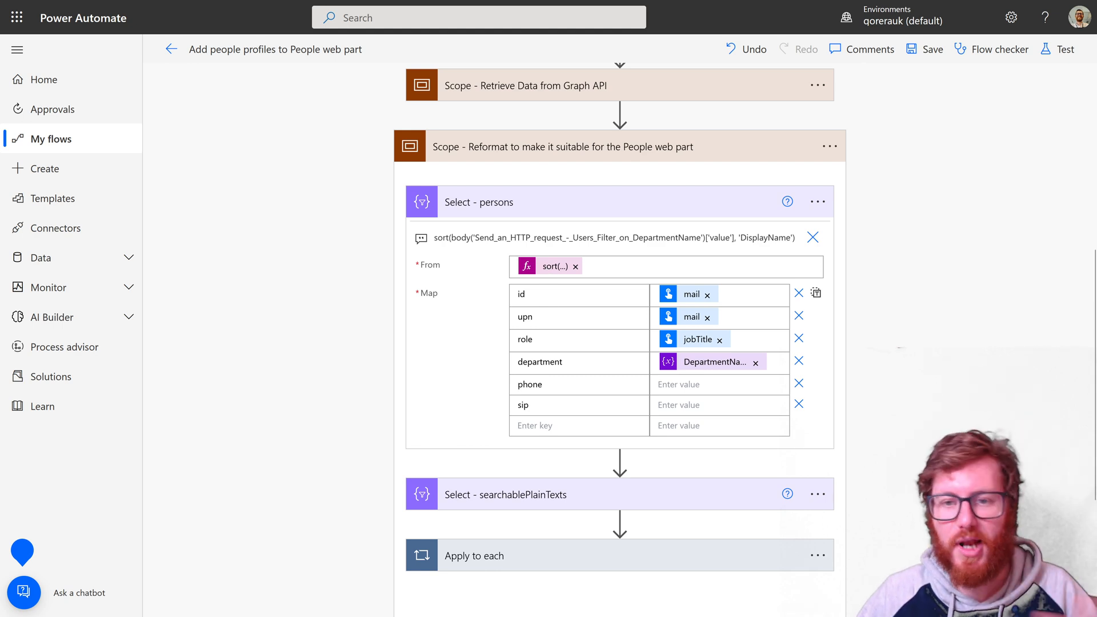
{"action": "mouse_move", "coordinate": [675, 299]}
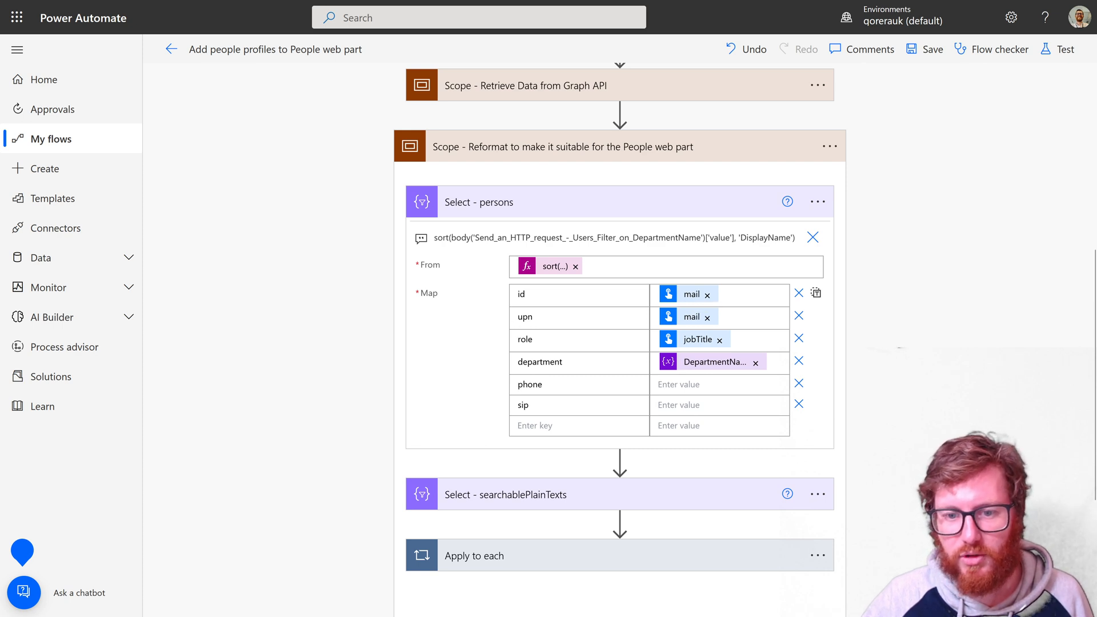
{"action": "mouse_move", "coordinate": [692, 316]}
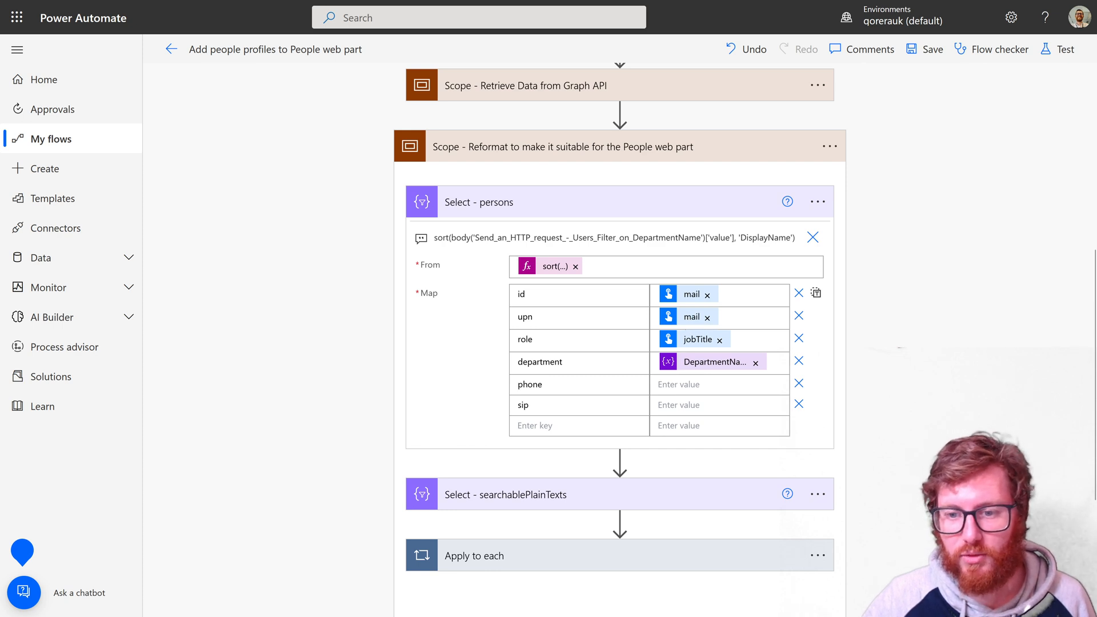
{"action": "mouse_move", "coordinate": [692, 342]}
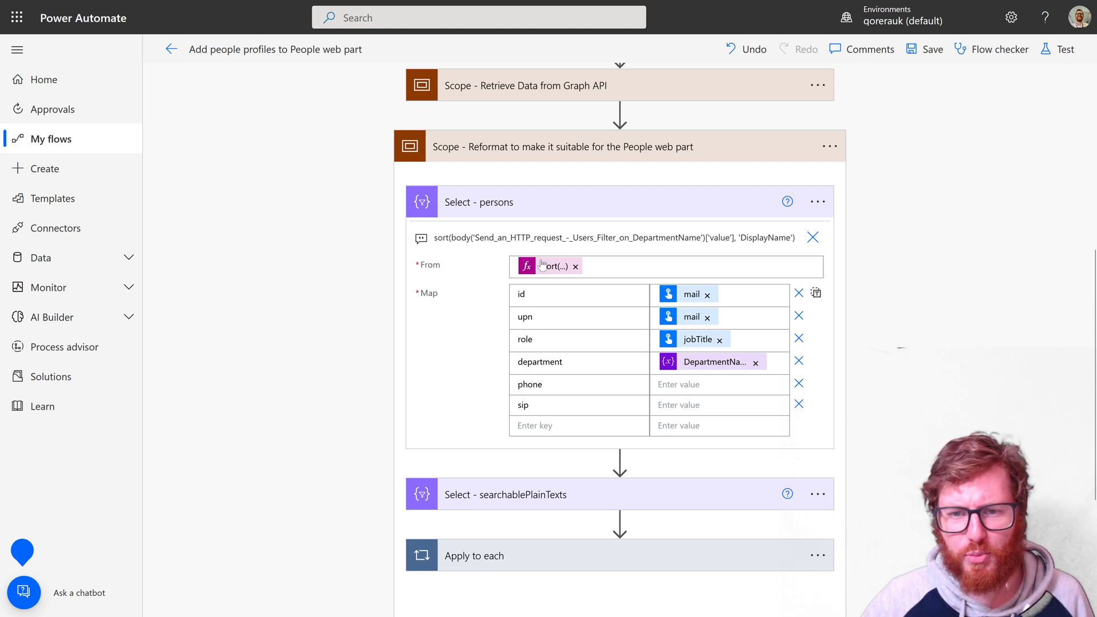
{"action": "left_click", "coordinate": [479, 203]}
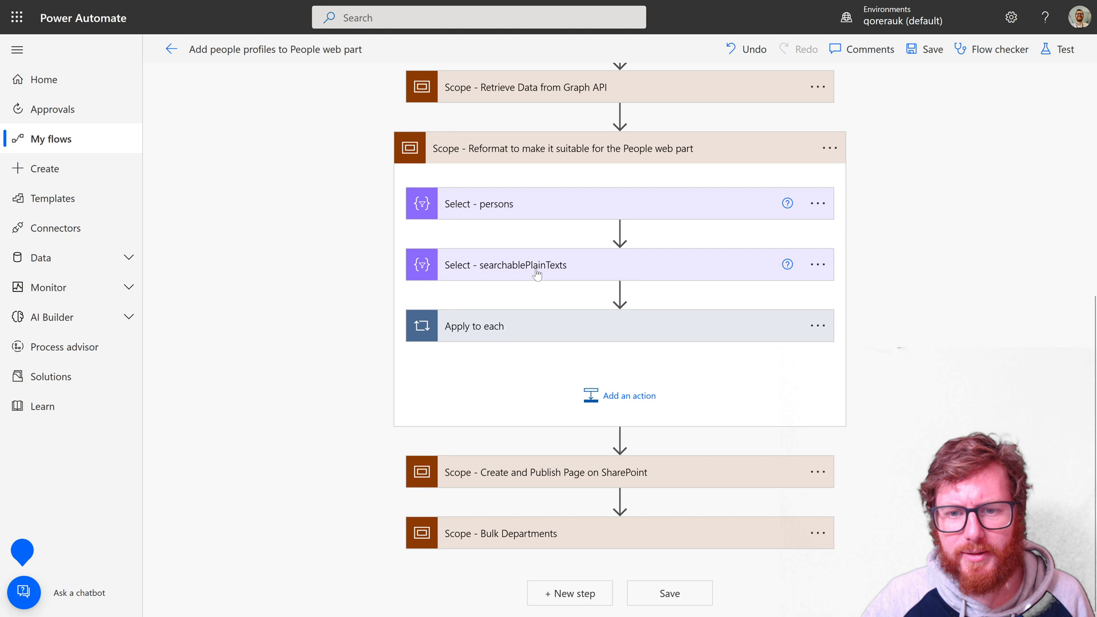
Review the searchablePlainTexts mapping, collapse it, and expand the Apply to each loop.
{"action": "left_click", "coordinate": [506, 264]}
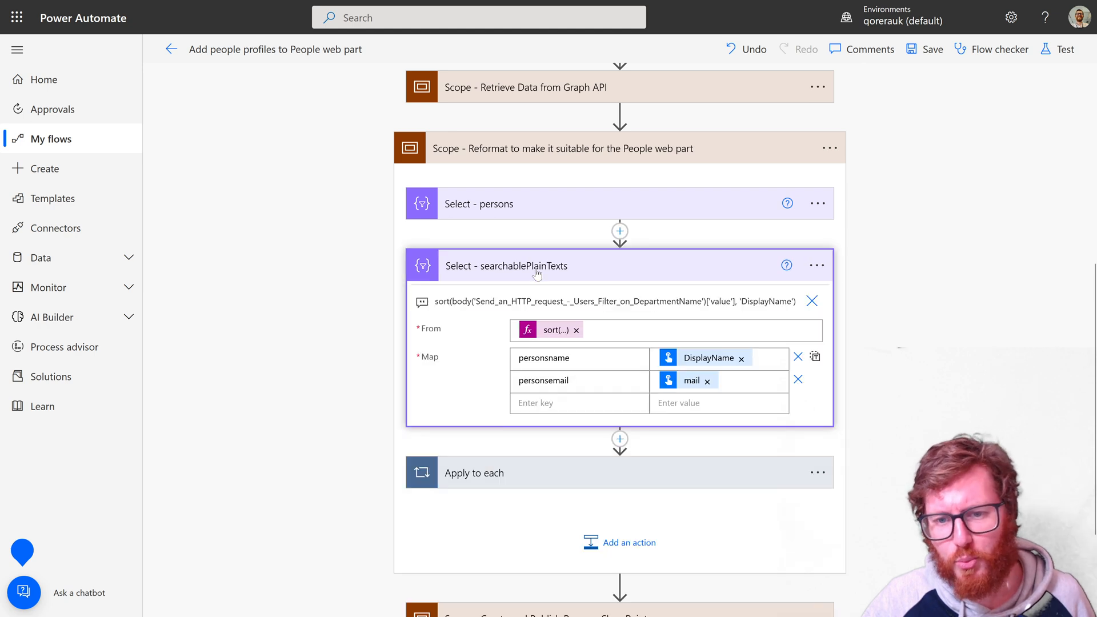
{"action": "mouse_move", "coordinate": [548, 291]}
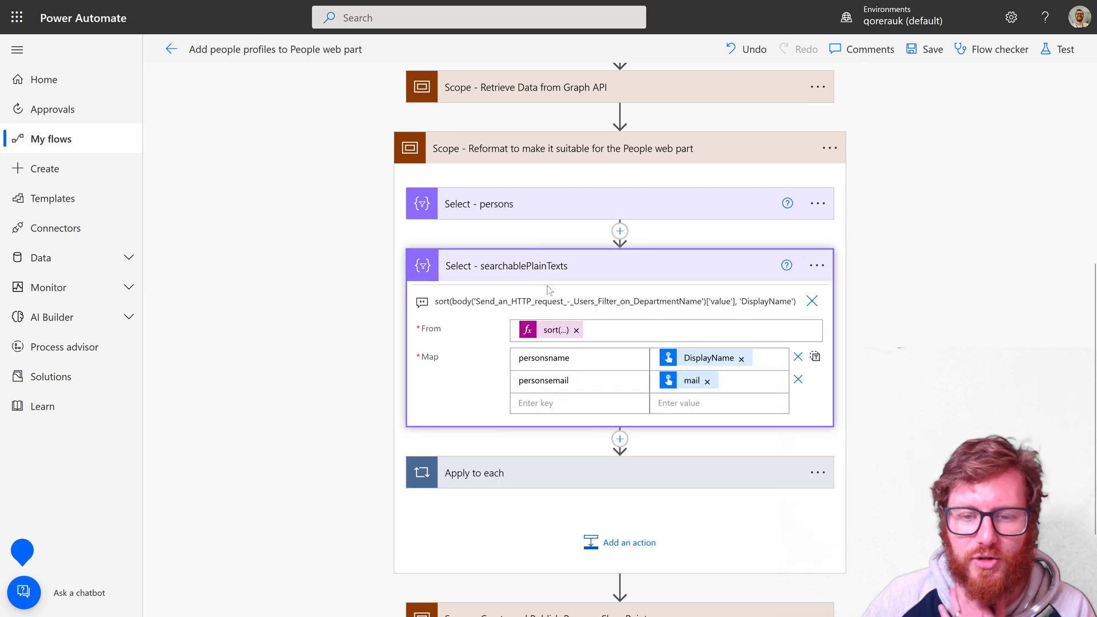
{"action": "mouse_move", "coordinate": [553, 330]}
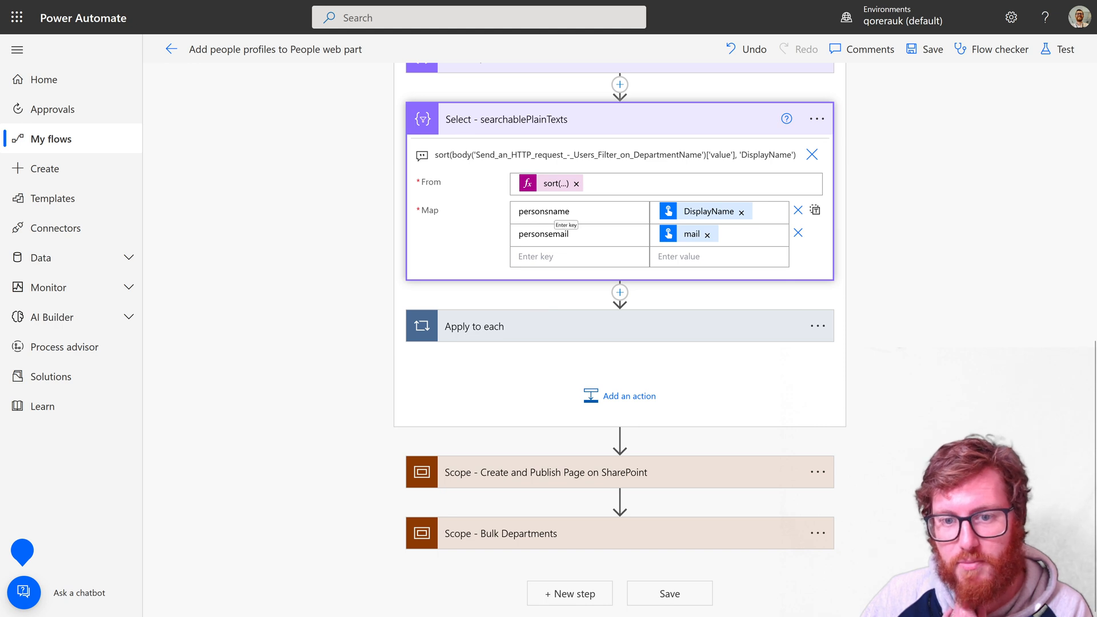
{"action": "mouse_move", "coordinate": [553, 256]}
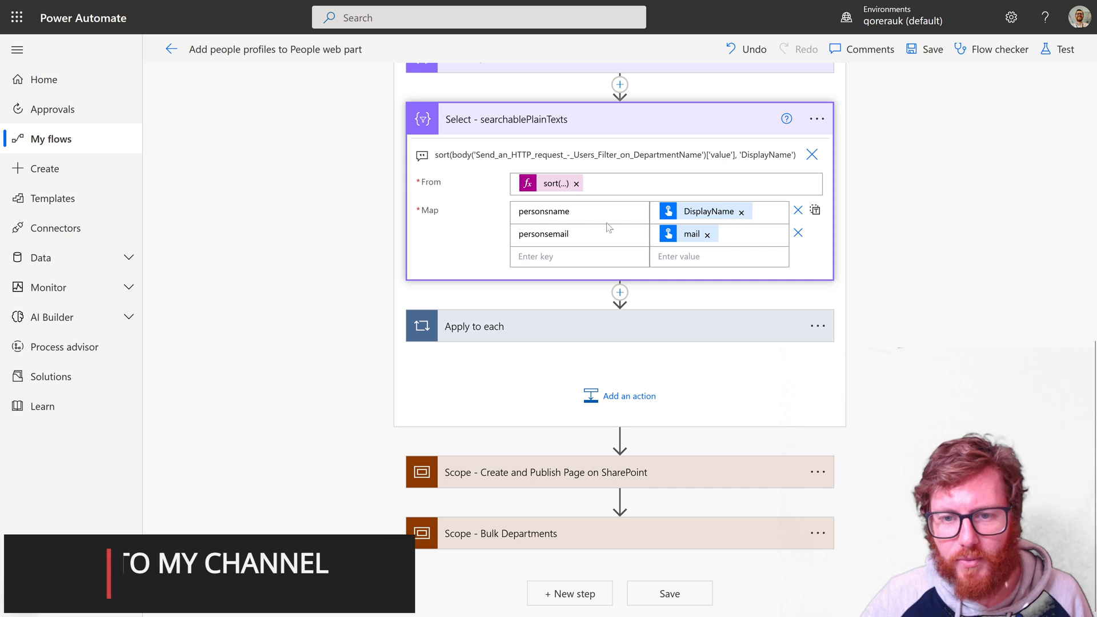
{"action": "left_click", "coordinate": [718, 255]}
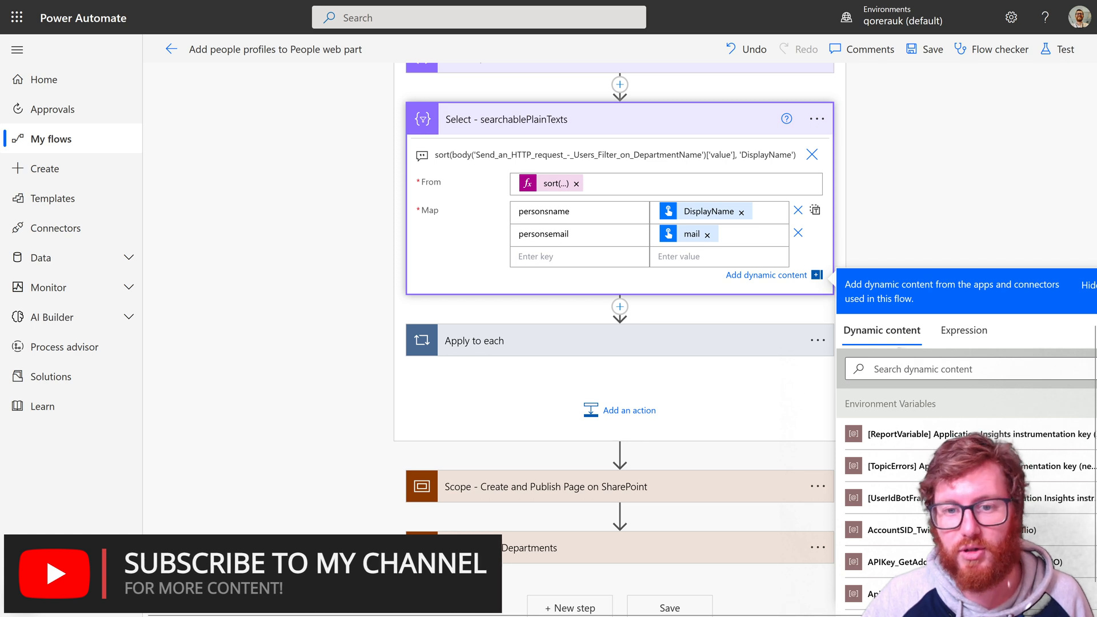
{"action": "left_click", "coordinate": [569, 212]}
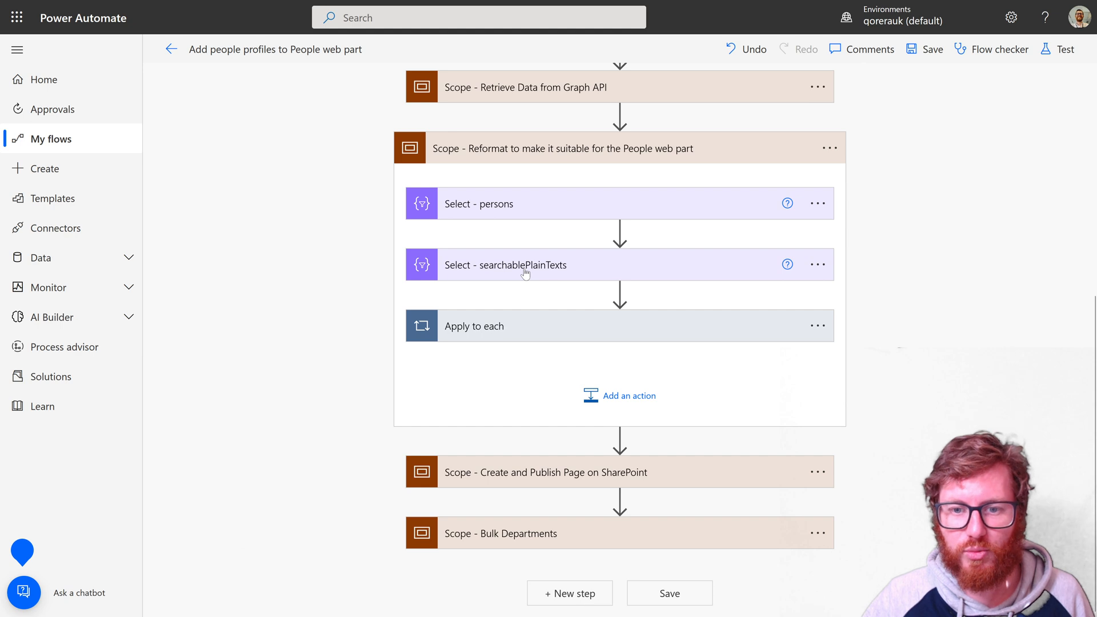
{"action": "mouse_move", "coordinate": [560, 274]}
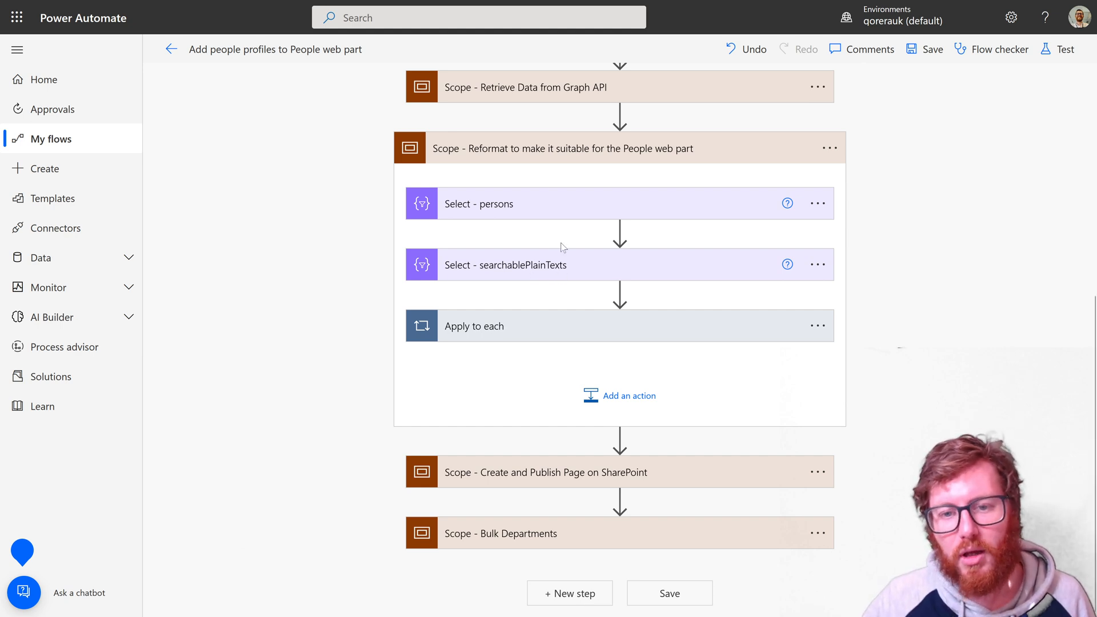
{"action": "mouse_move", "coordinate": [481, 209]}
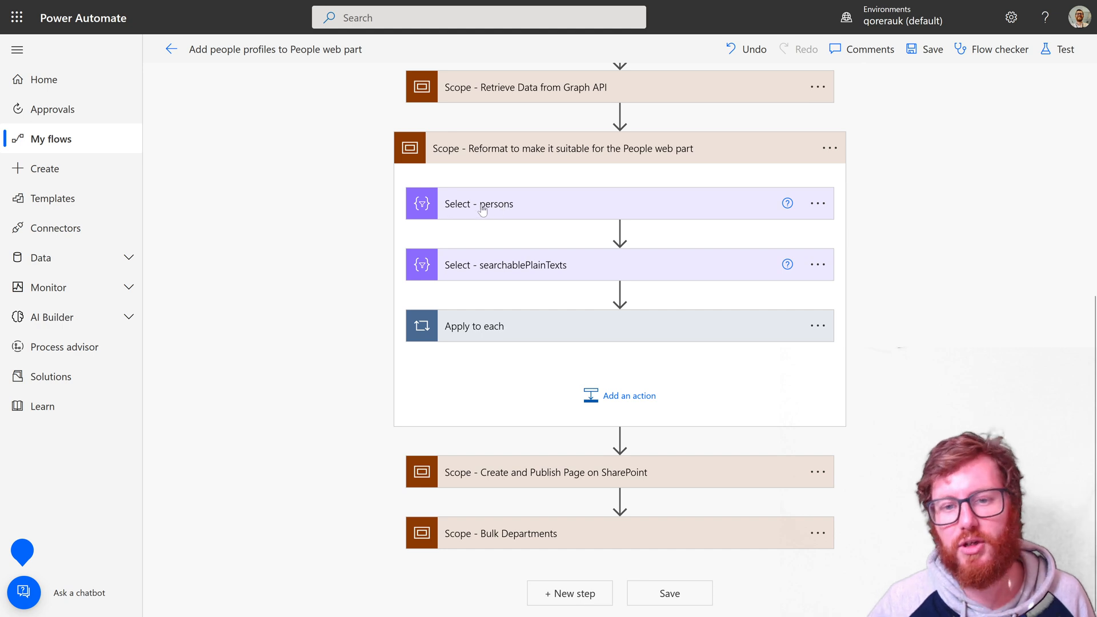
{"action": "mouse_move", "coordinate": [510, 274]}
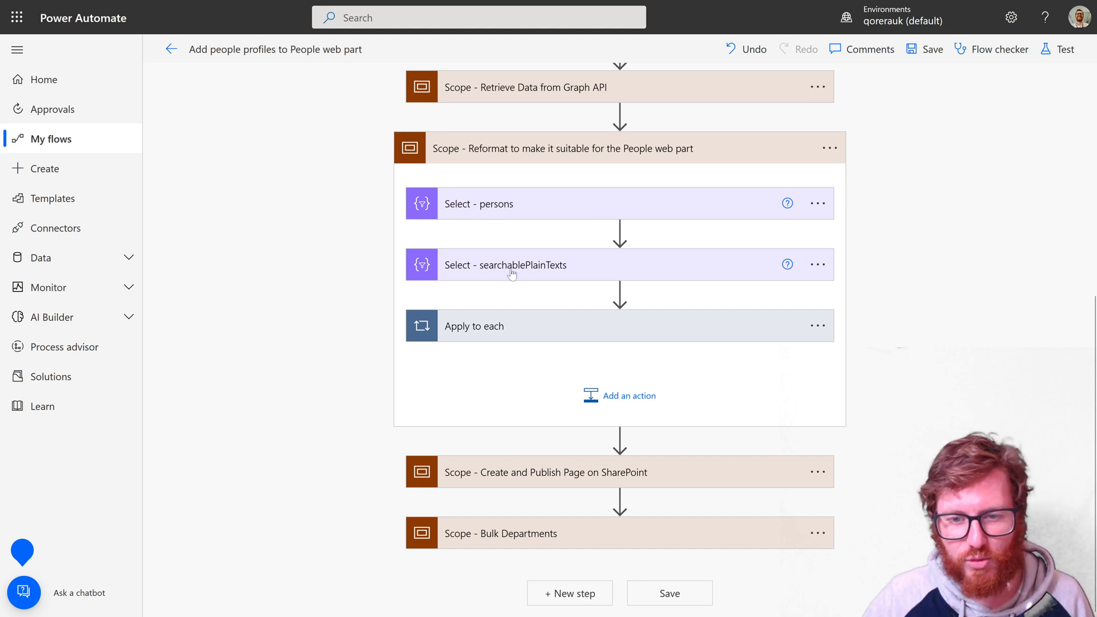
{"action": "mouse_move", "coordinate": [514, 274]}
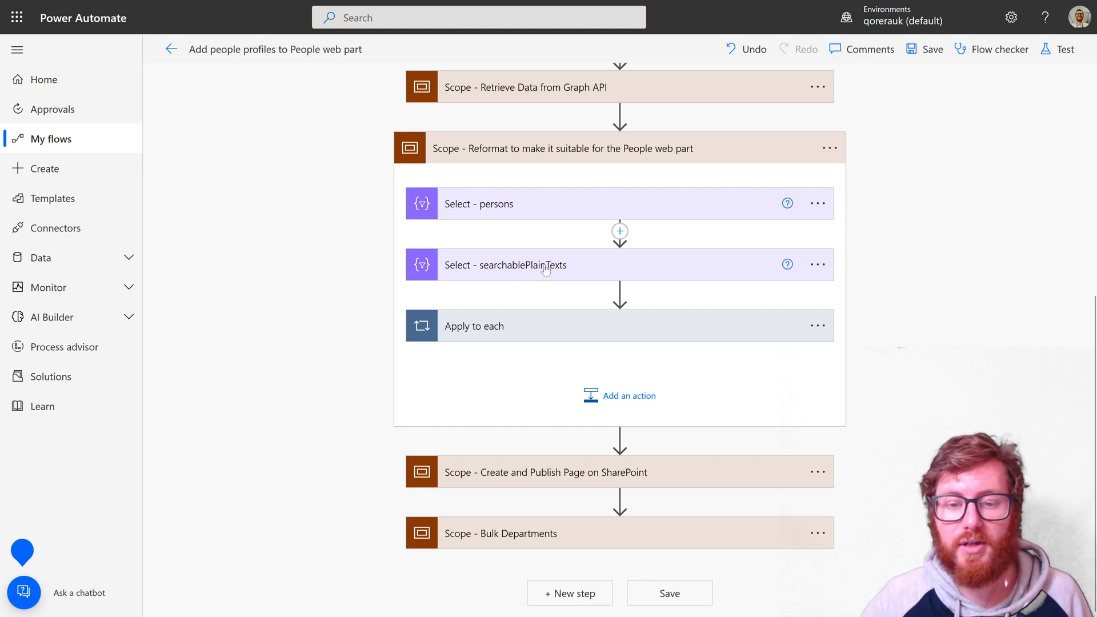
{"action": "mouse_move", "coordinate": [496, 333]}
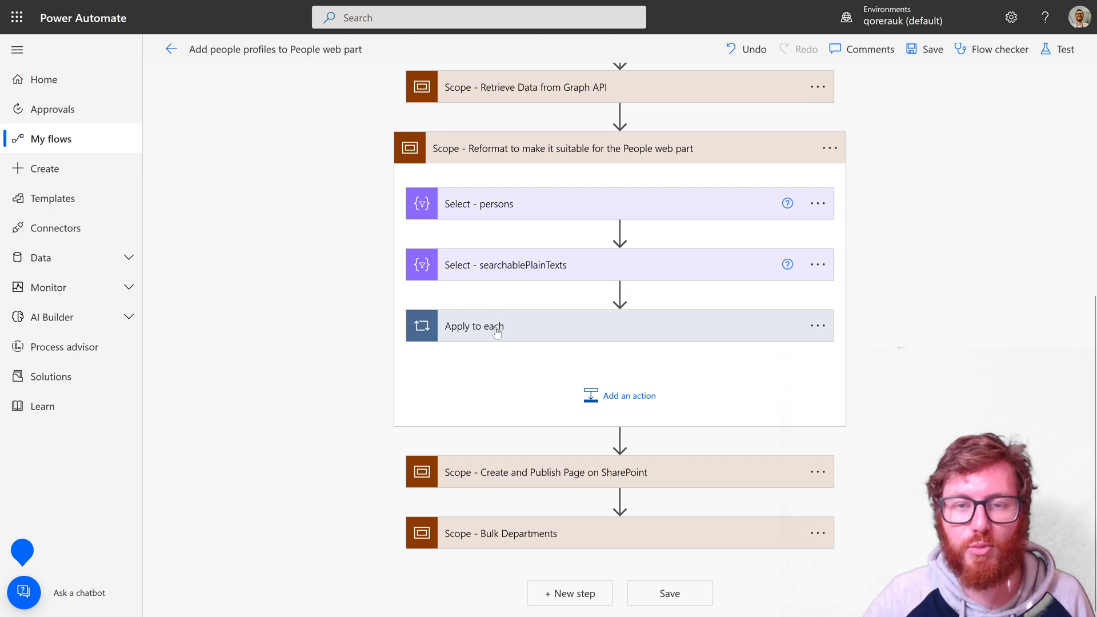
{"action": "left_click", "coordinate": [474, 327]}
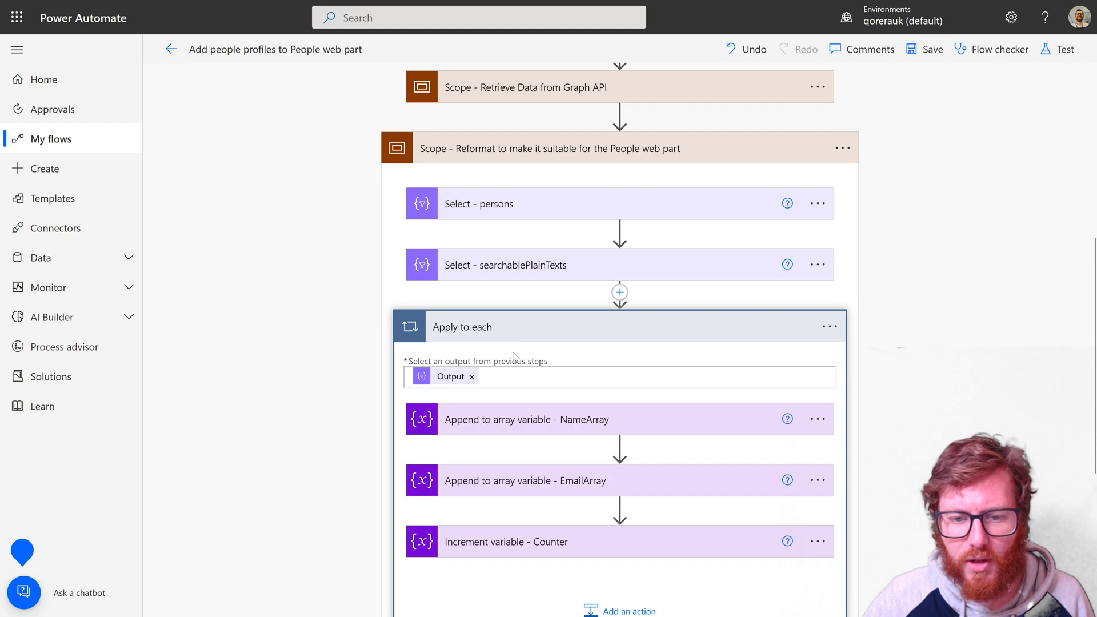
Inspect the NameArray and EmailArray append steps inside the loop.
{"action": "scroll", "scroll_direction": "down", "scroll_amount": 3}
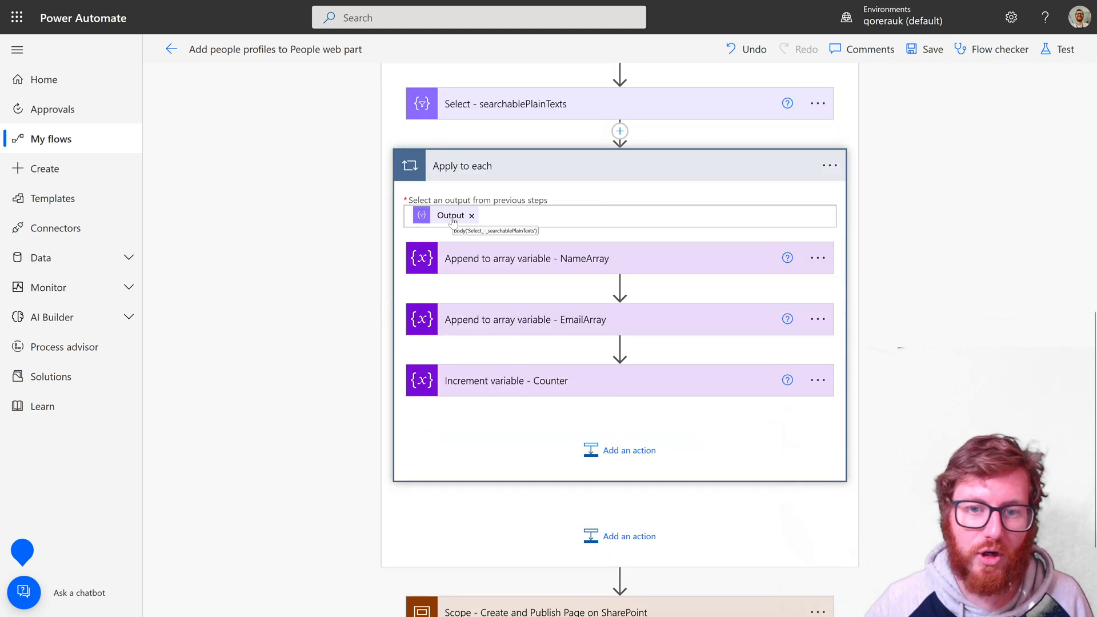
{"action": "mouse_move", "coordinate": [497, 112]}
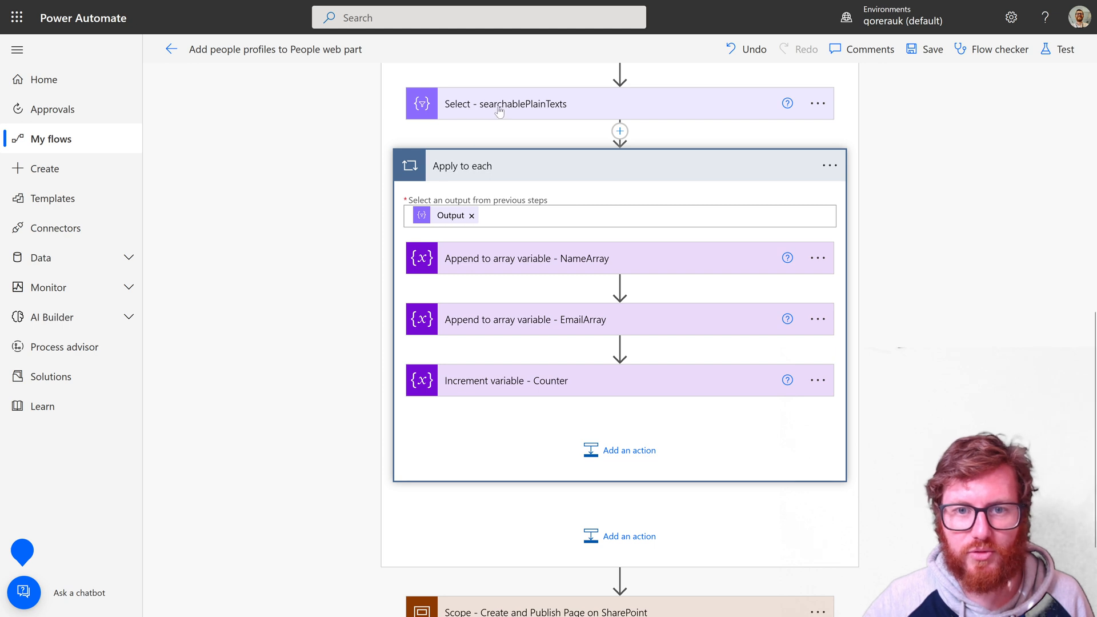
{"action": "mouse_move", "coordinate": [512, 184]}
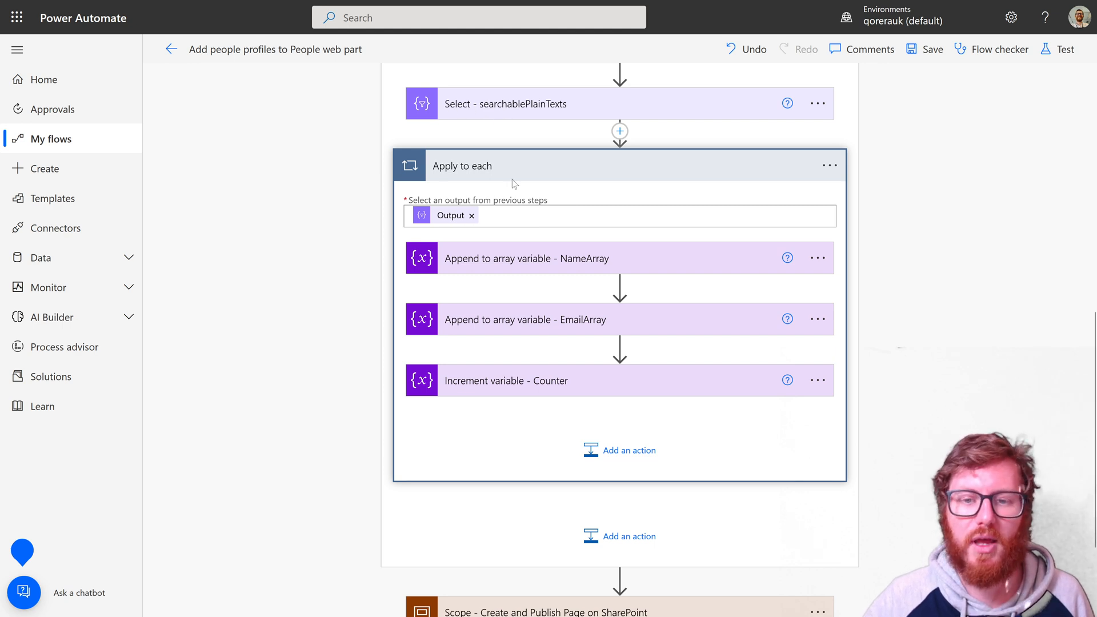
{"action": "left_click", "coordinate": [527, 258]}
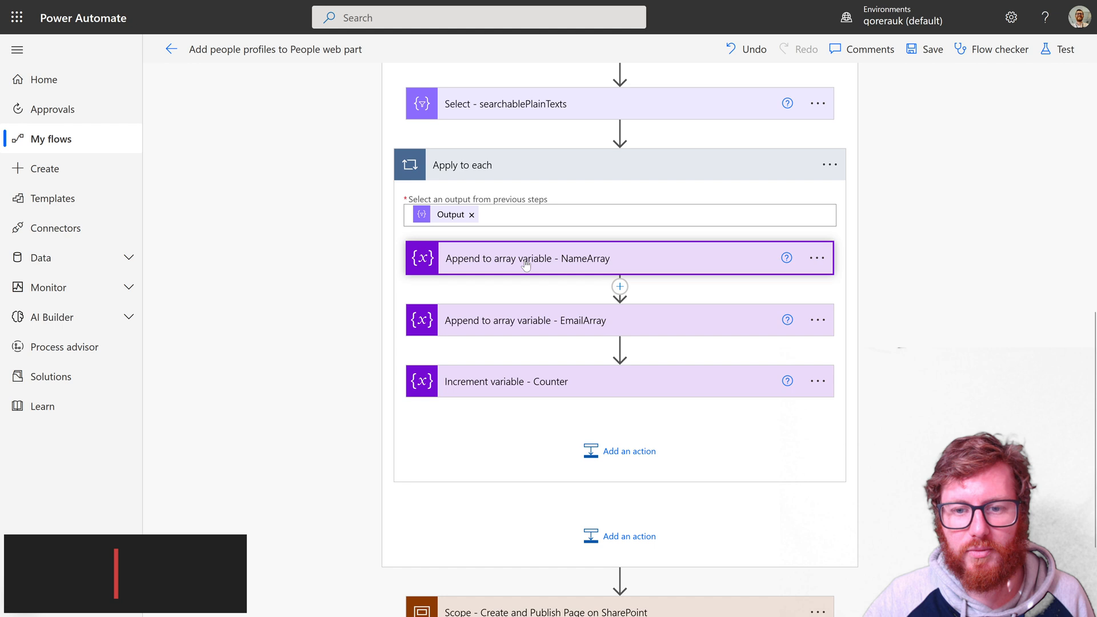
{"action": "left_click", "coordinate": [527, 258]}
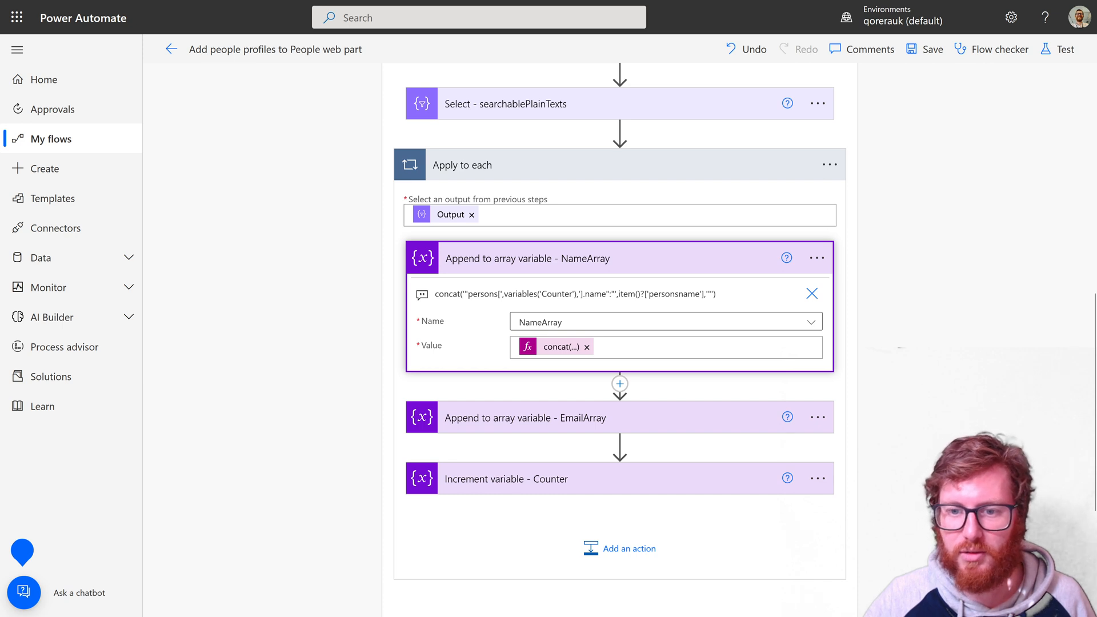
{"action": "mouse_move", "coordinate": [679, 280]}
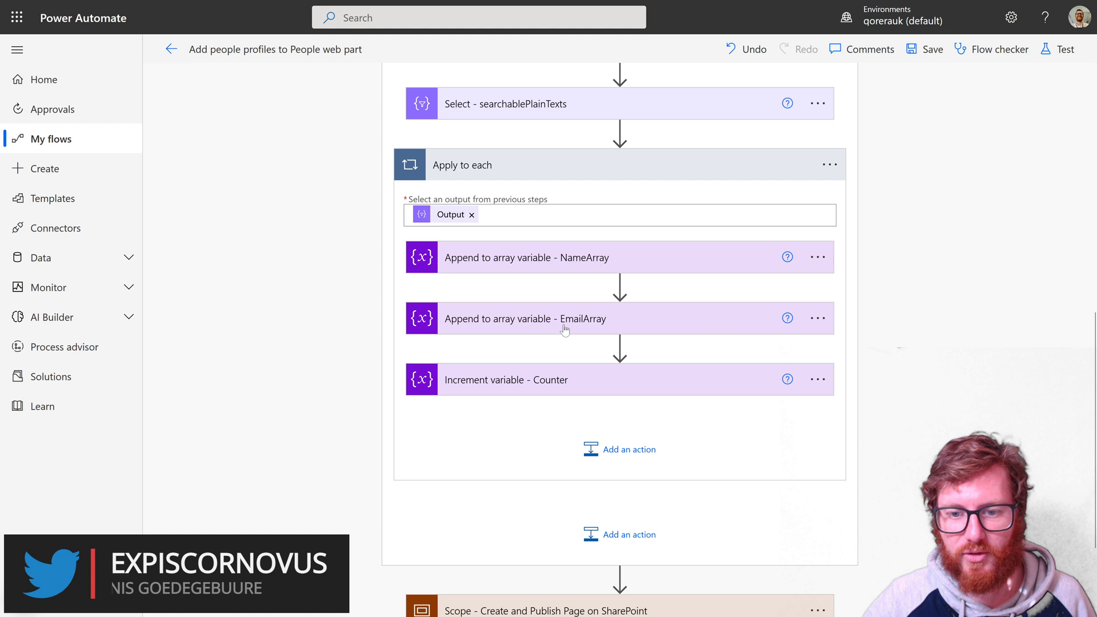
{"action": "left_click", "coordinate": [560, 318]}
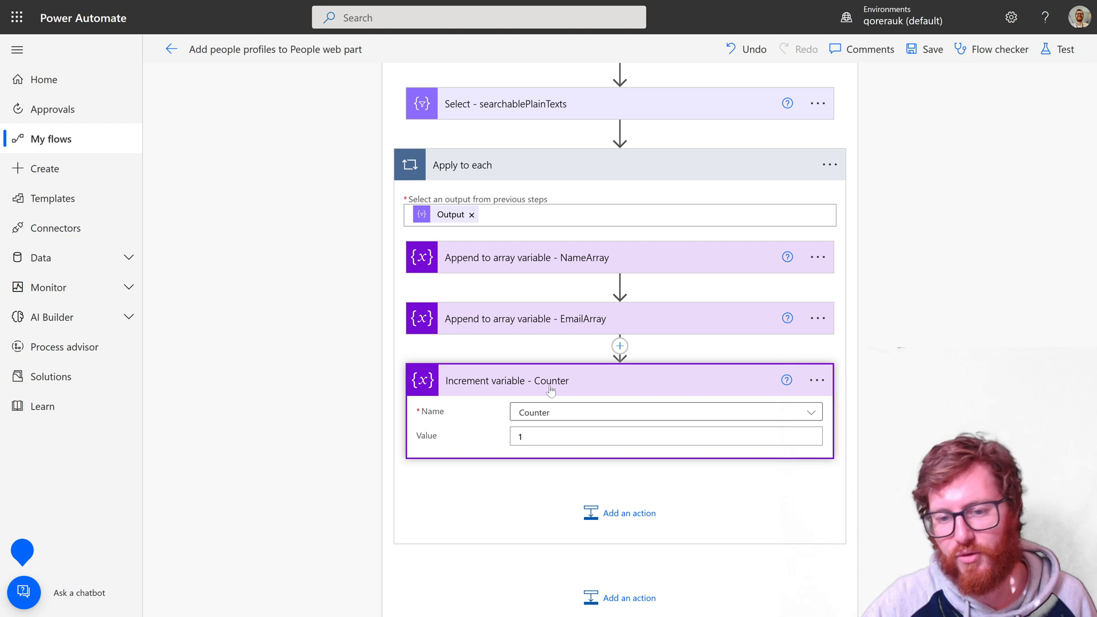
{"action": "mouse_move", "coordinate": [487, 374]}
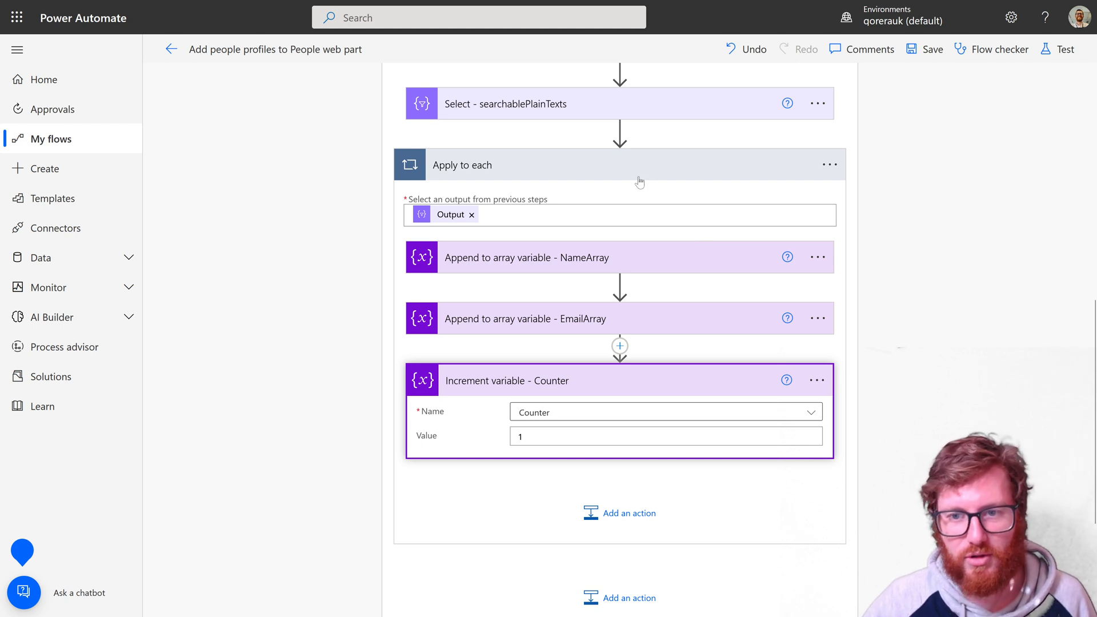
{"action": "mouse_move", "coordinate": [566, 175]}
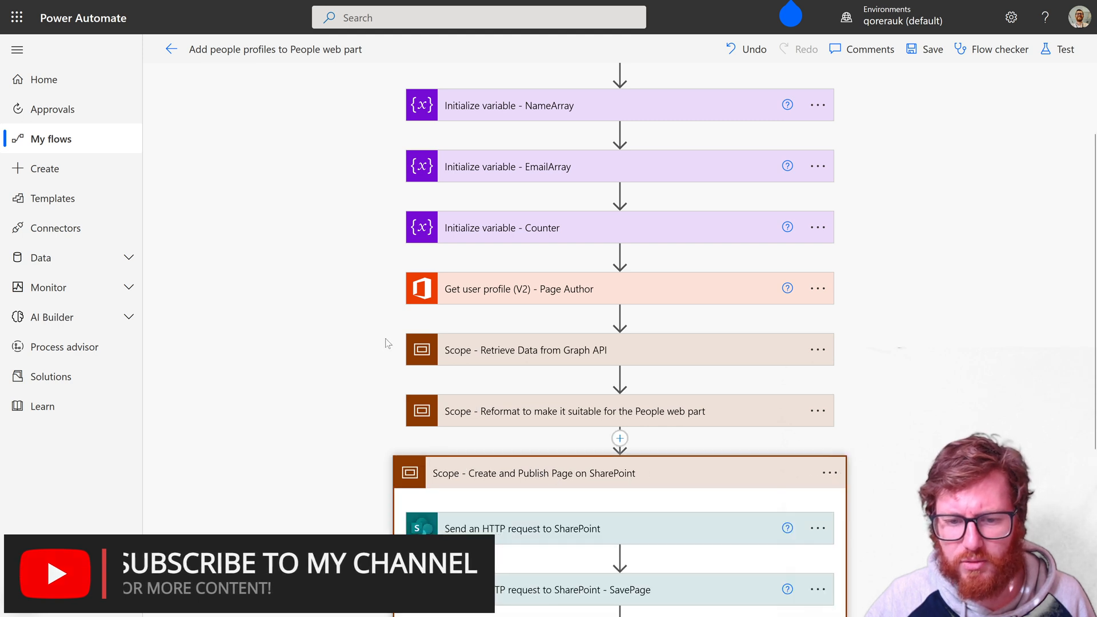
{"action": "scroll", "scroll_direction": "down", "scroll_amount": 3}
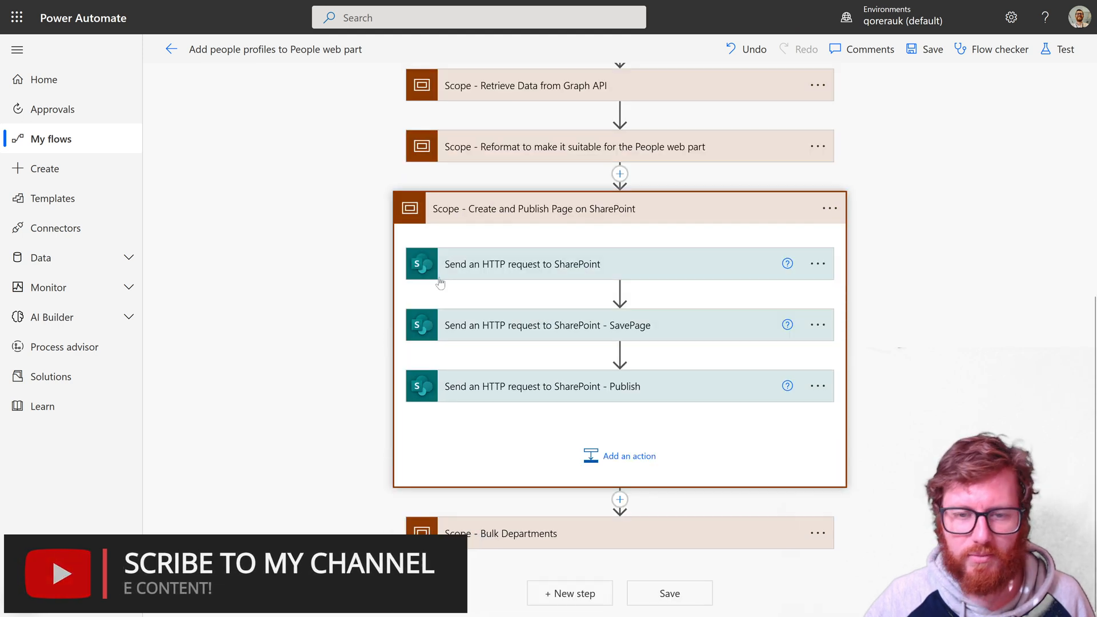
{"action": "mouse_move", "coordinate": [619, 217]}
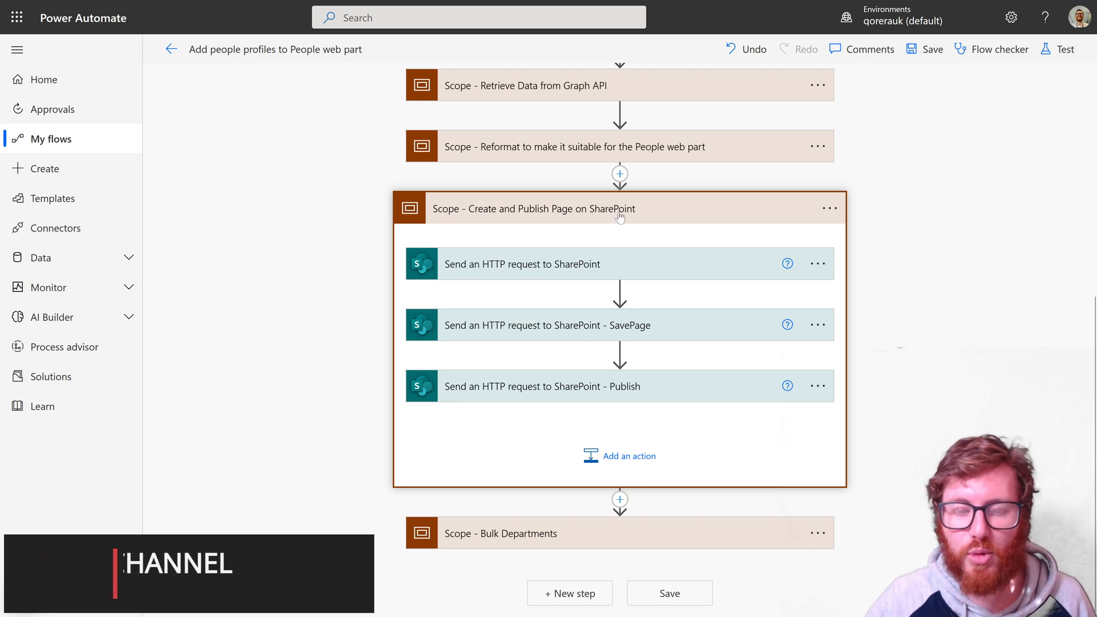
{"action": "mouse_move", "coordinate": [635, 213]}
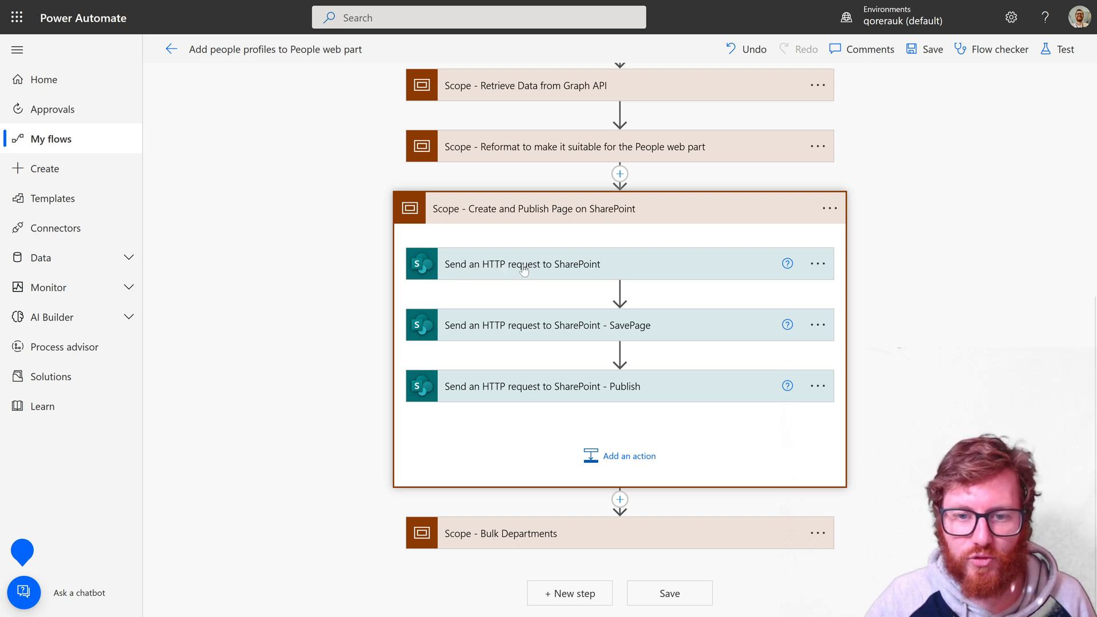
Expand the page-creation request and review its POST to _api/sitepages/pages.
{"action": "left_click", "coordinate": [523, 264]}
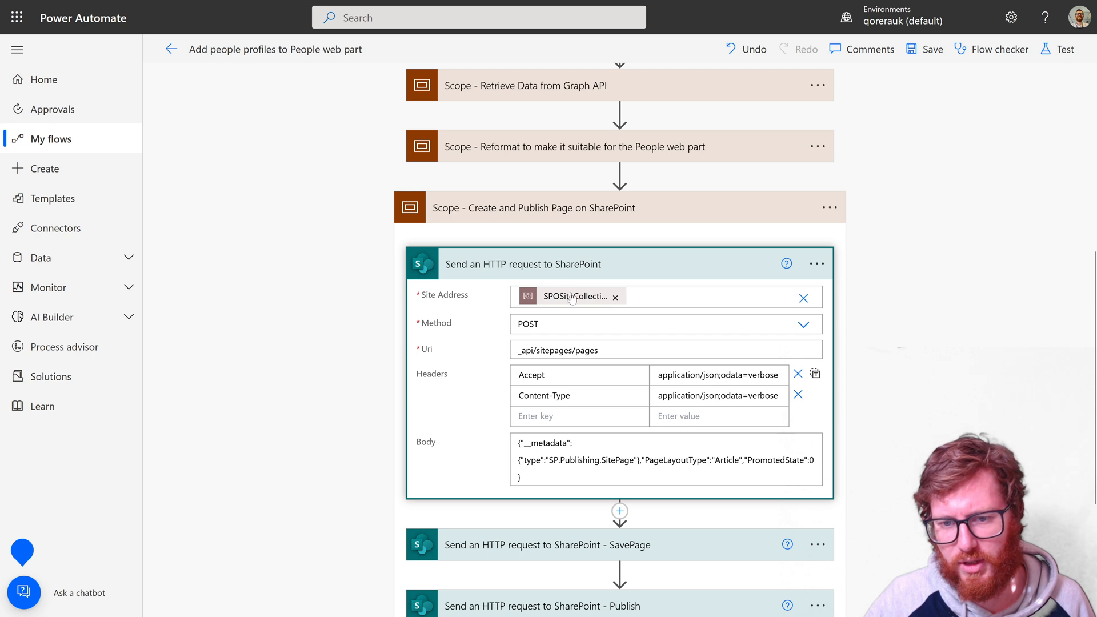
{"action": "mouse_move", "coordinate": [573, 296]}
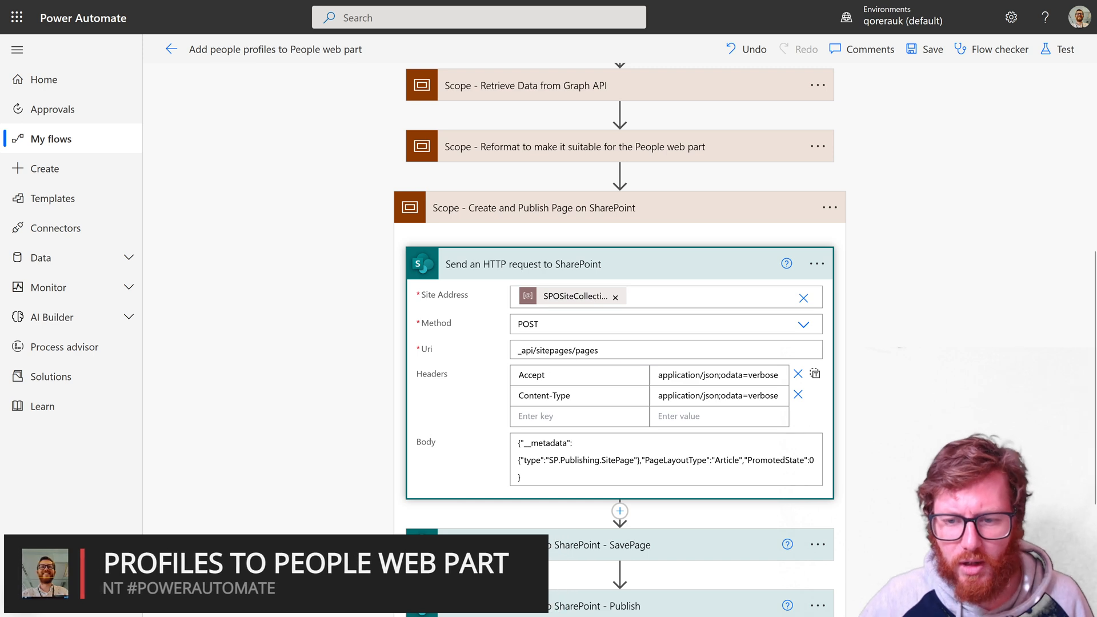
{"action": "scroll", "scroll_direction": "down", "scroll_amount": 3}
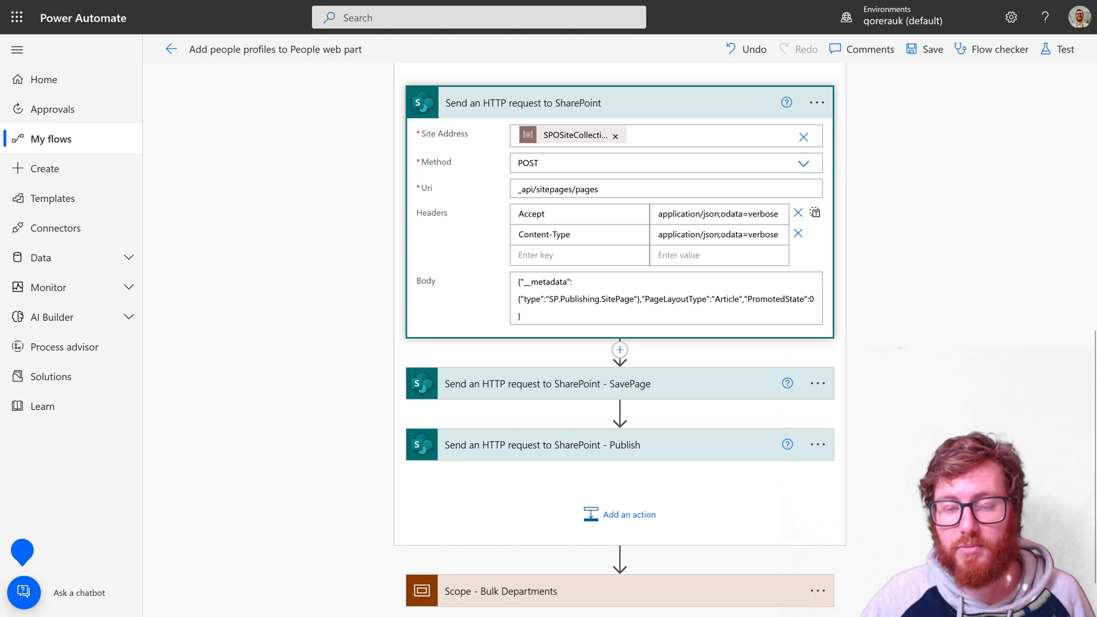
{"action": "mouse_move", "coordinate": [544, 110]}
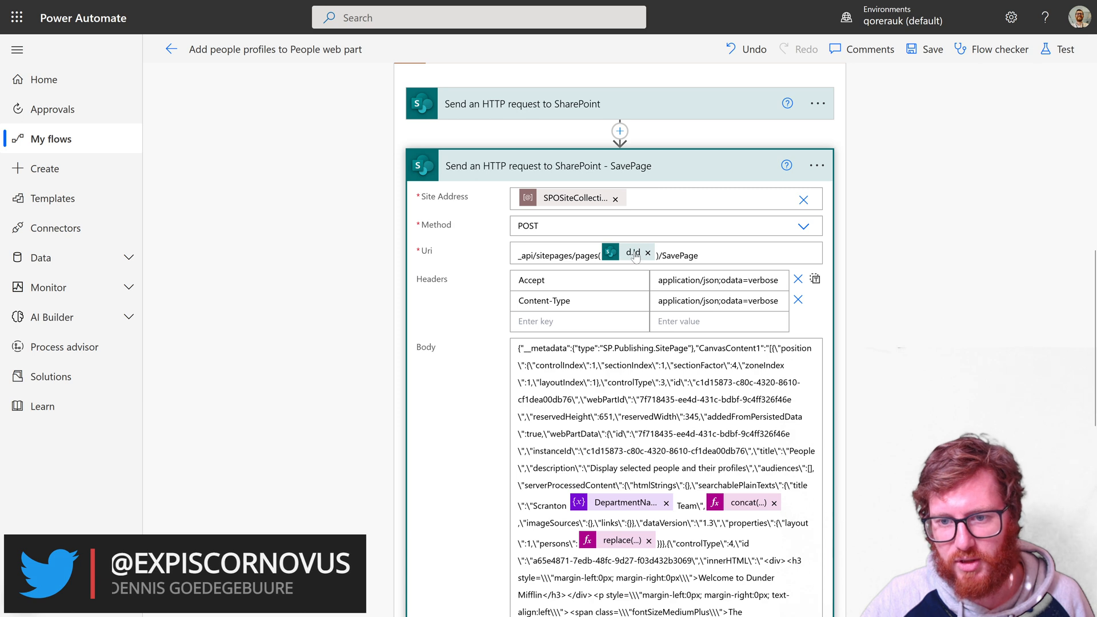
{"action": "mouse_move", "coordinate": [633, 252]}
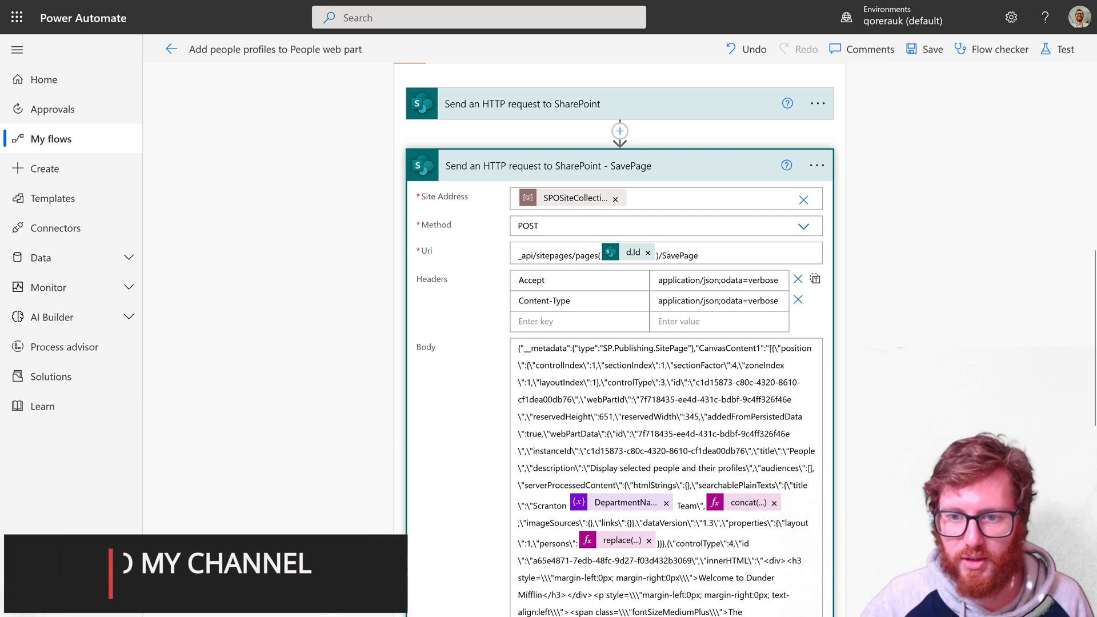
Focus the SavePage request's Uri field, _api/sitepages/pages(d.Id)/SavePage.
{"action": "left_click", "coordinate": [735, 253]}
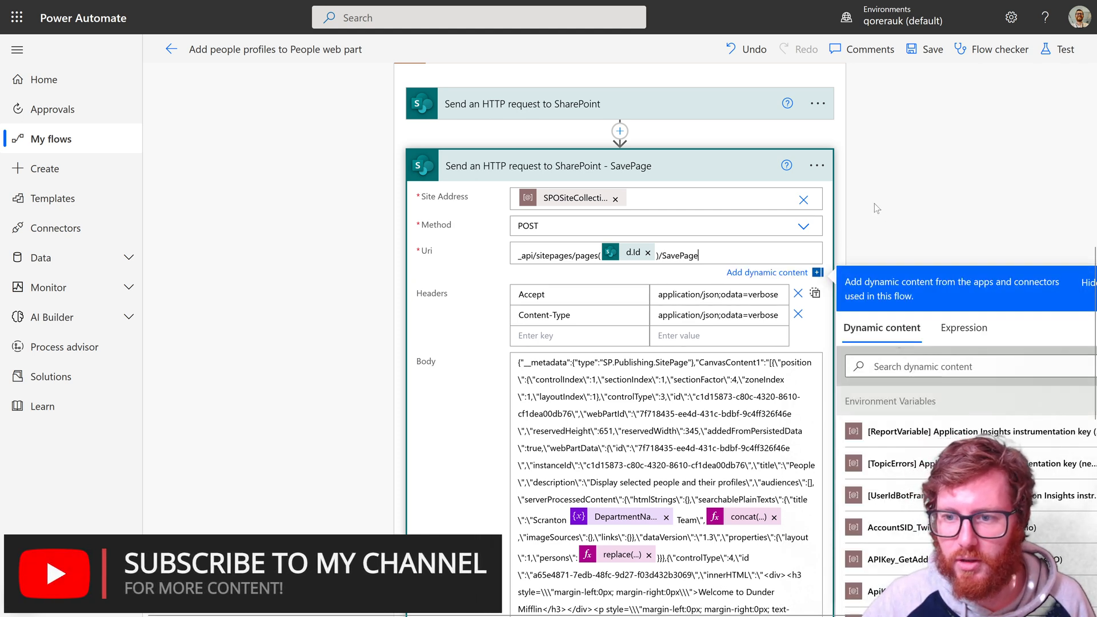
Scroll the SavePage body and view the concat expression behind the persons token.
{"action": "scroll", "scroll_direction": "down", "scroll_amount": 3}
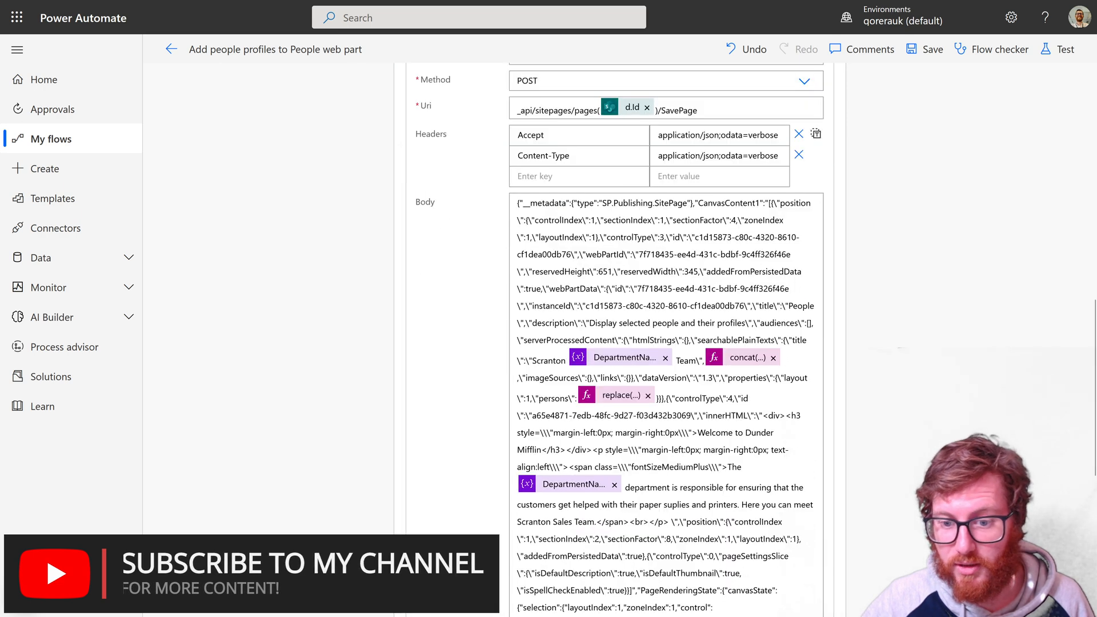
{"action": "scroll", "scroll_direction": "down", "scroll_amount": 3}
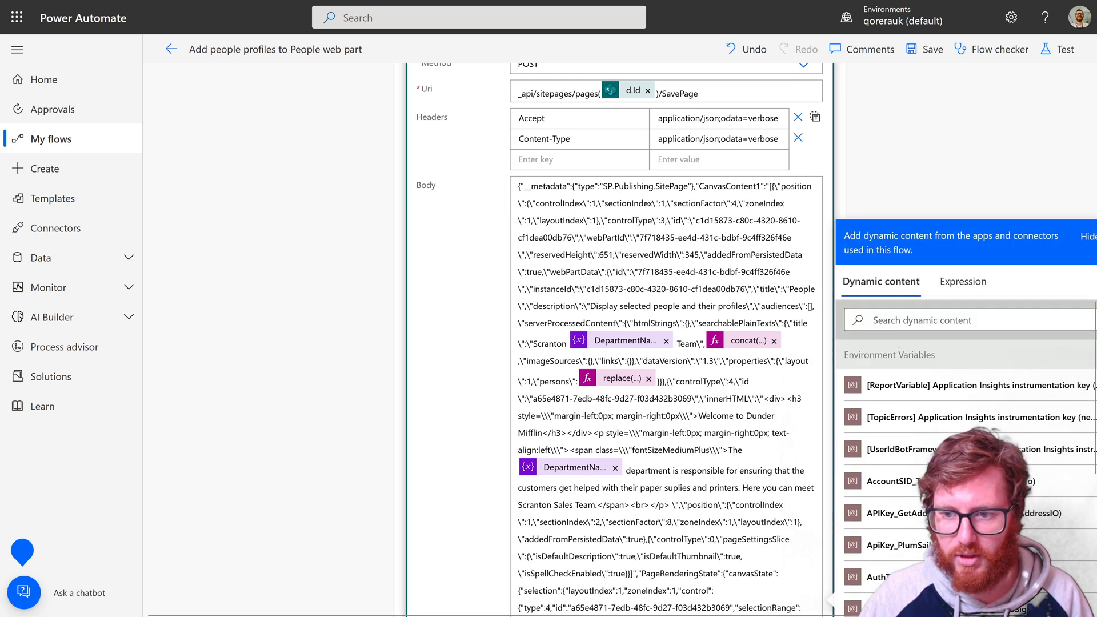
{"action": "double_click", "coordinate": [735, 323]}
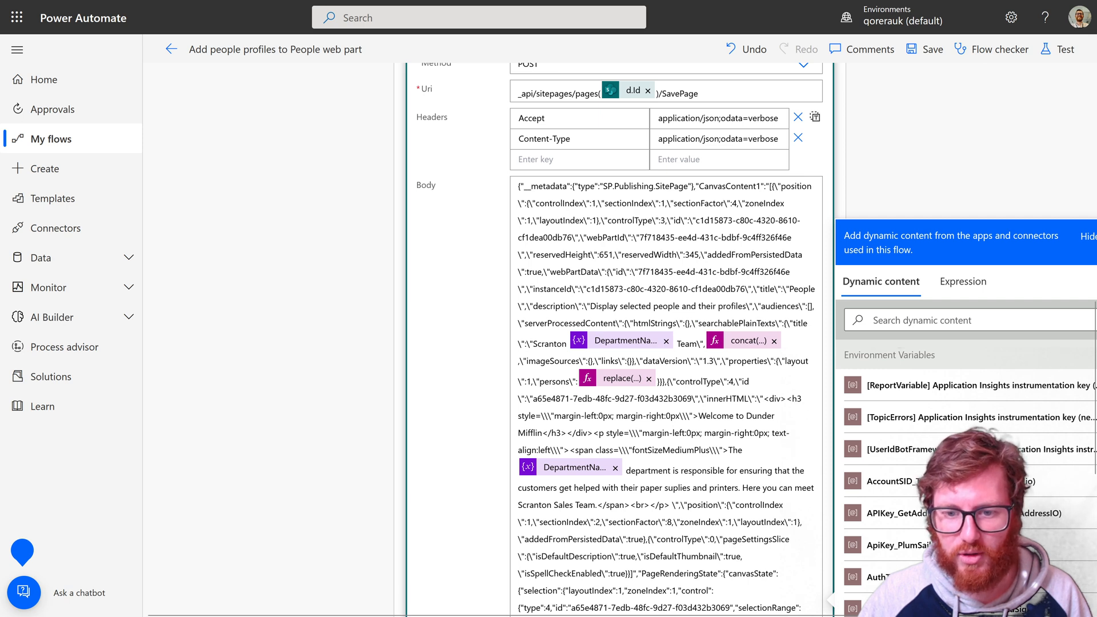
{"action": "double_click", "coordinate": [554, 381]}
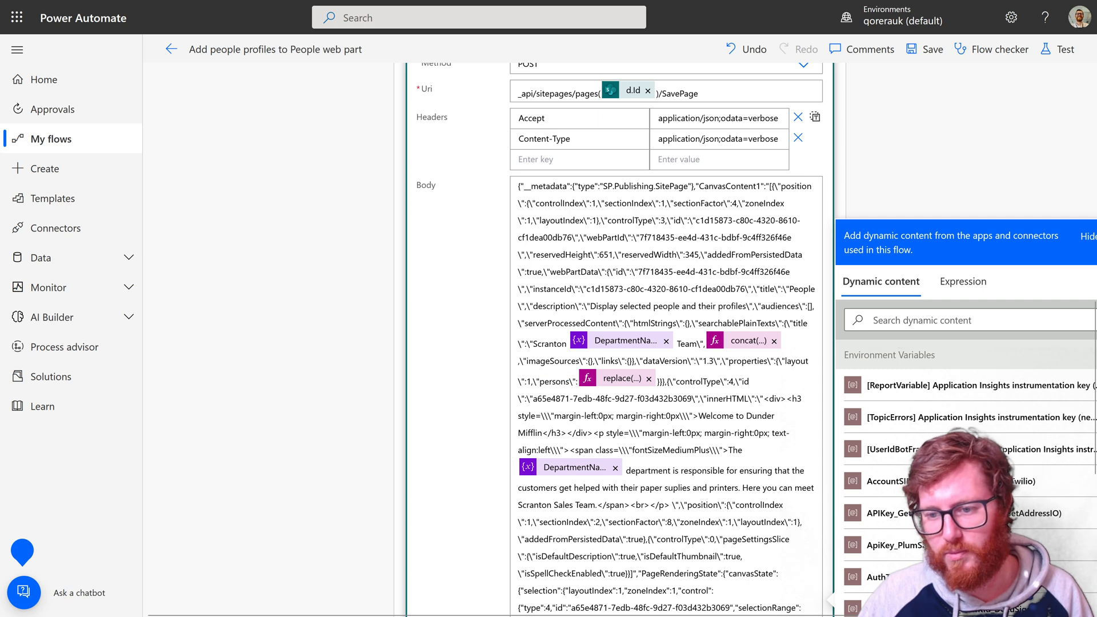
{"action": "mouse_move", "coordinate": [747, 340]}
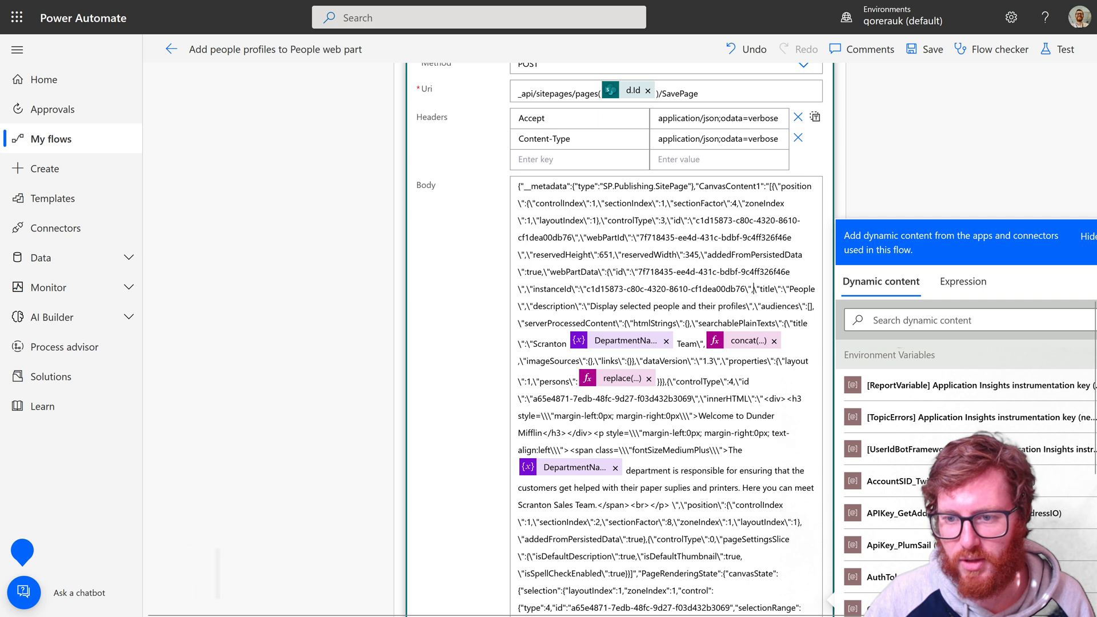
{"action": "mouse_move", "coordinate": [735, 289]}
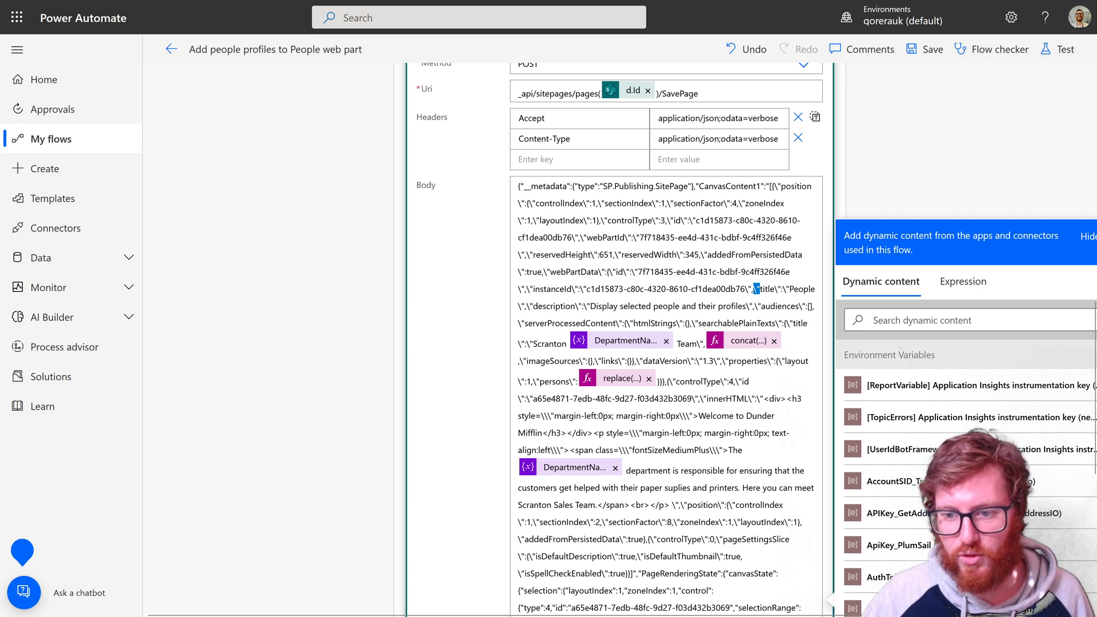
{"action": "mouse_move", "coordinate": [748, 340]}
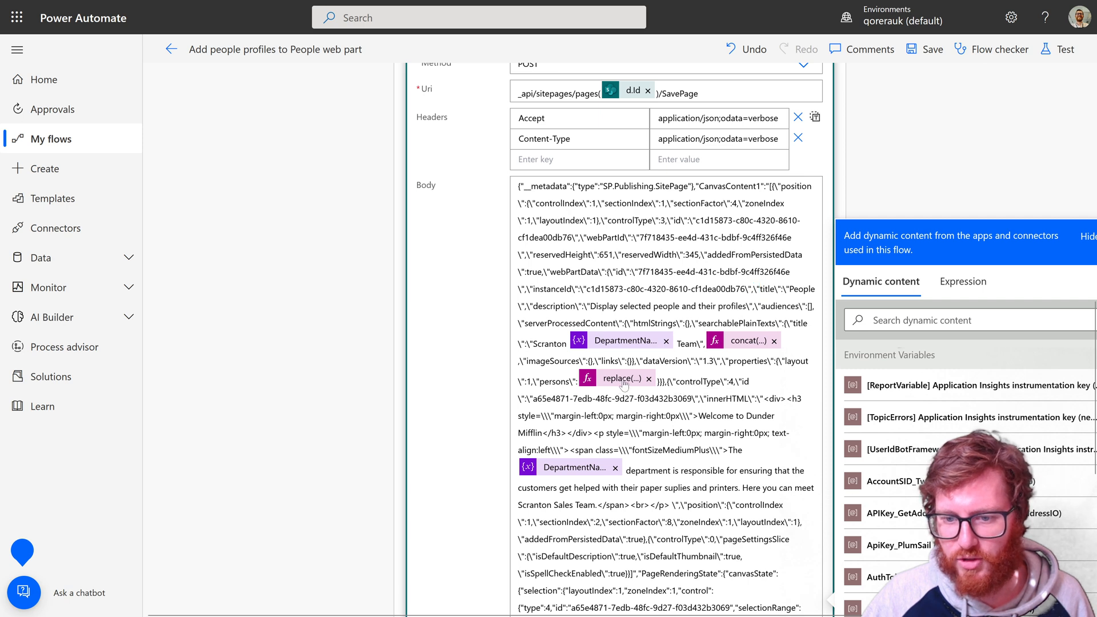
{"action": "left_click", "coordinate": [962, 281]}
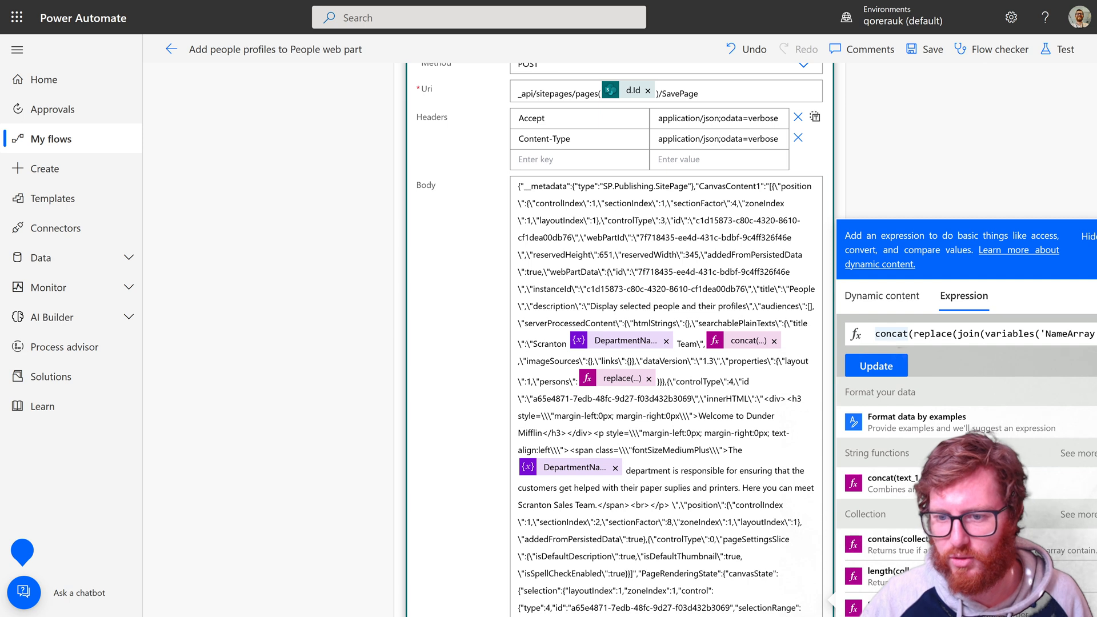
{"action": "mouse_move", "coordinate": [619, 377]}
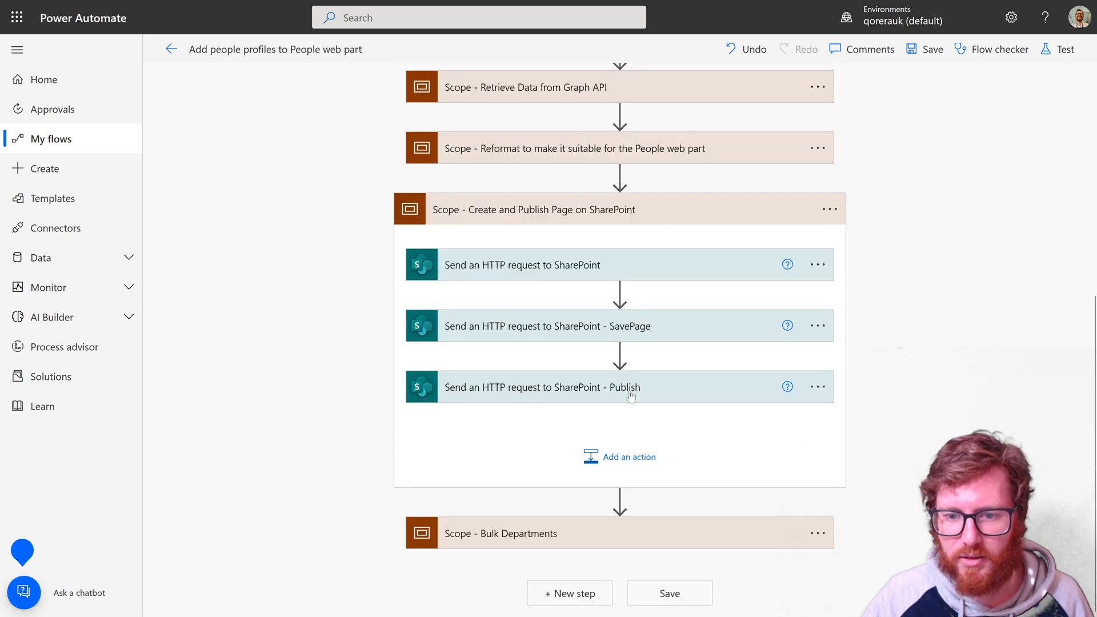
Expand the Publish request and select the Publish part of its Uri.
{"action": "left_click", "coordinate": [540, 387]}
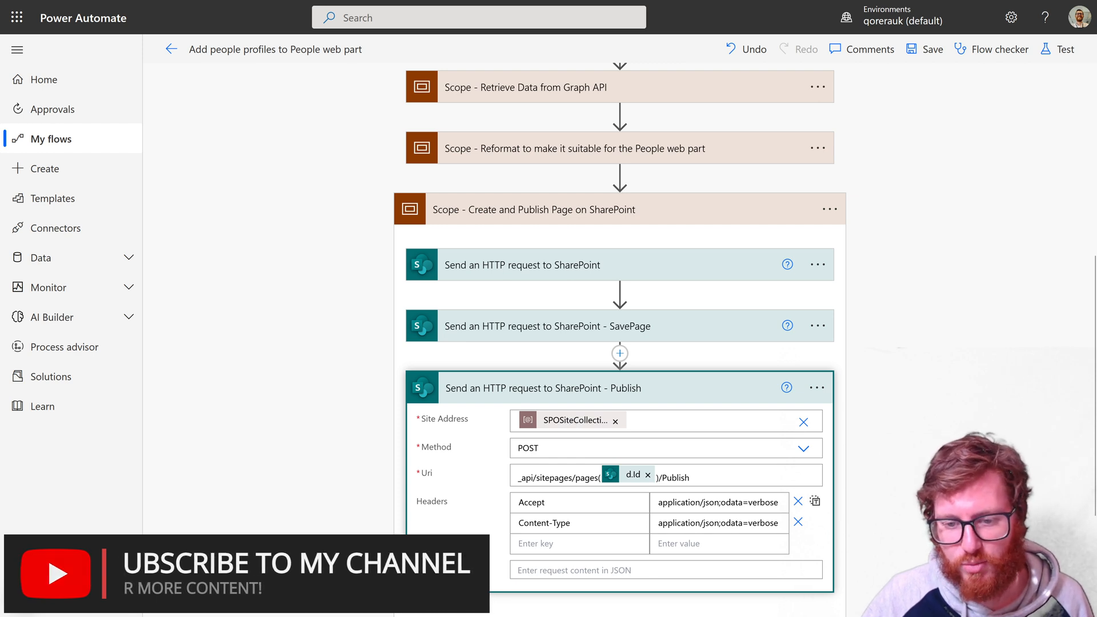
{"action": "mouse_move", "coordinate": [619, 481]}
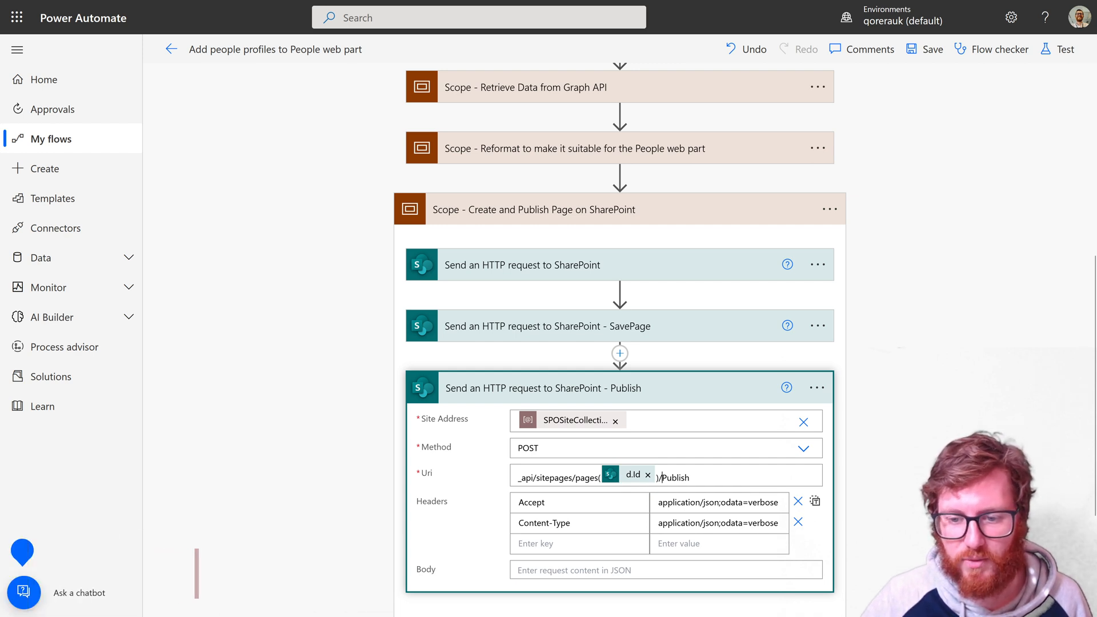
{"action": "left_click", "coordinate": [674, 447]}
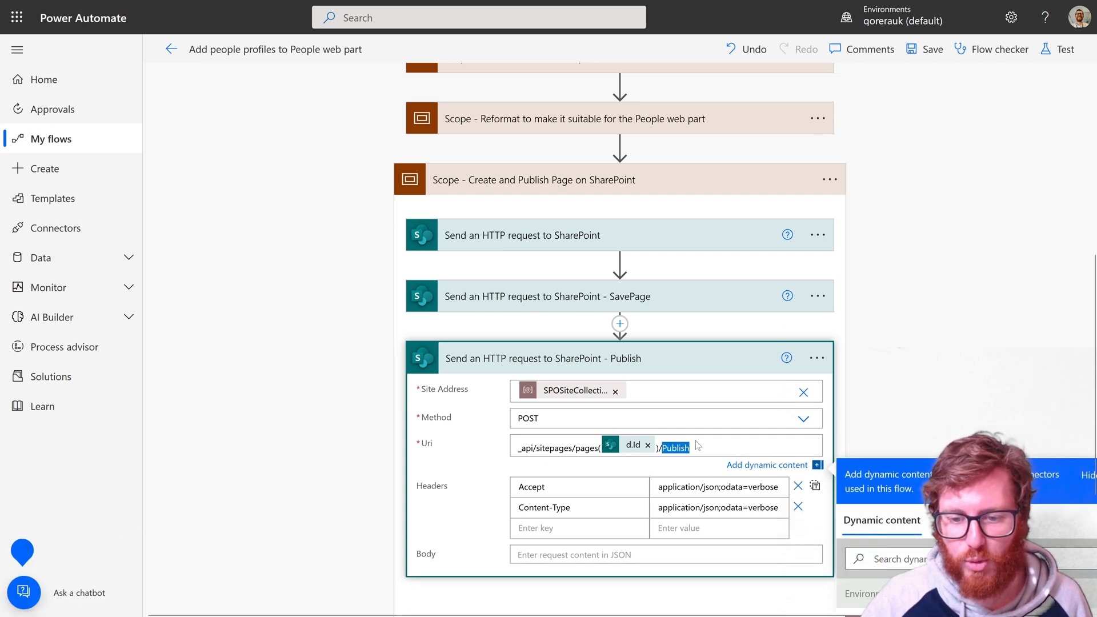
{"action": "scroll", "scroll_direction": "down", "scroll_amount": 3}
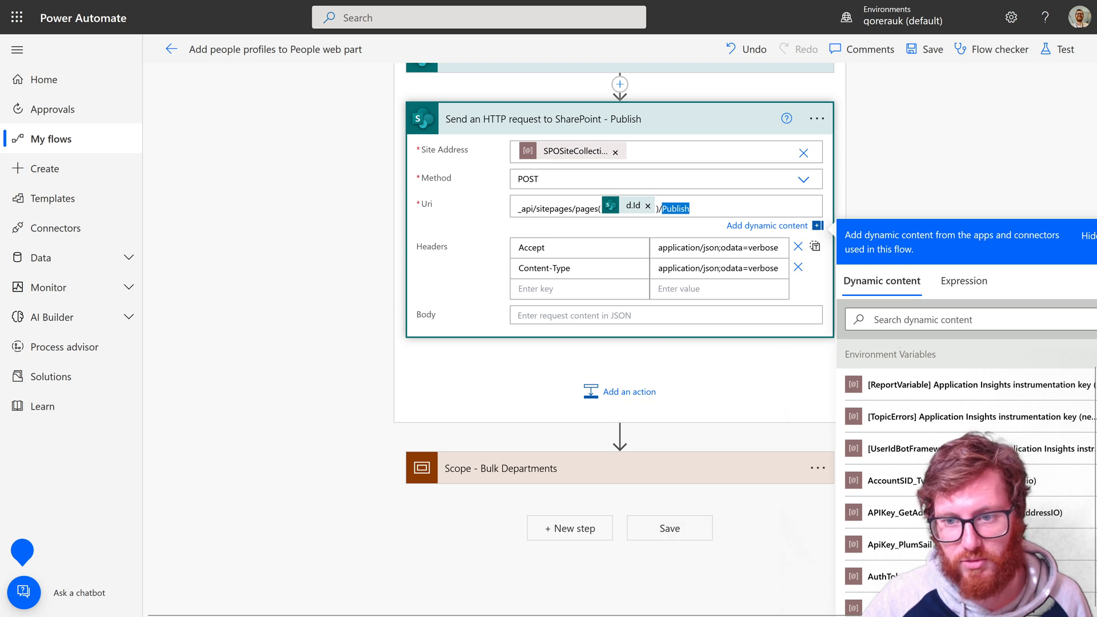